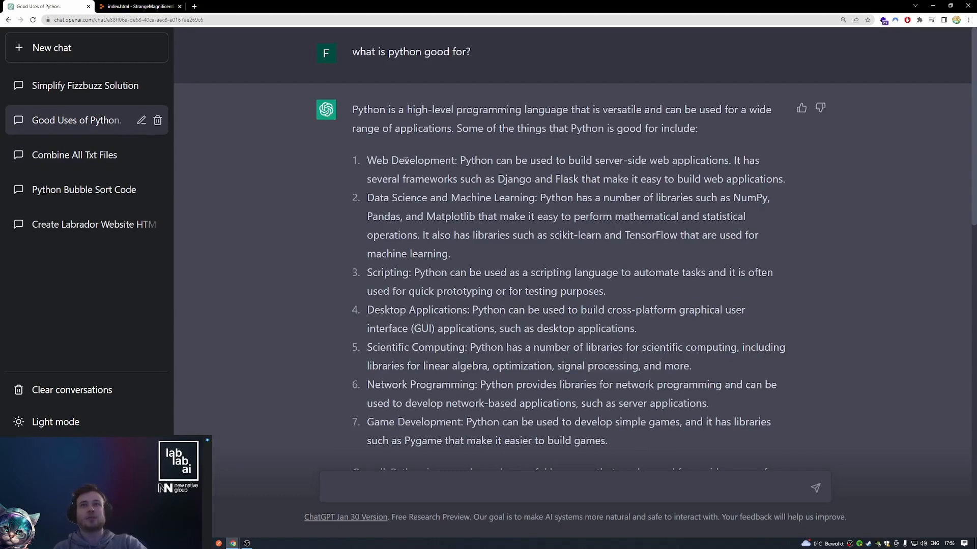
pyautogui.moveTo(353, 66)
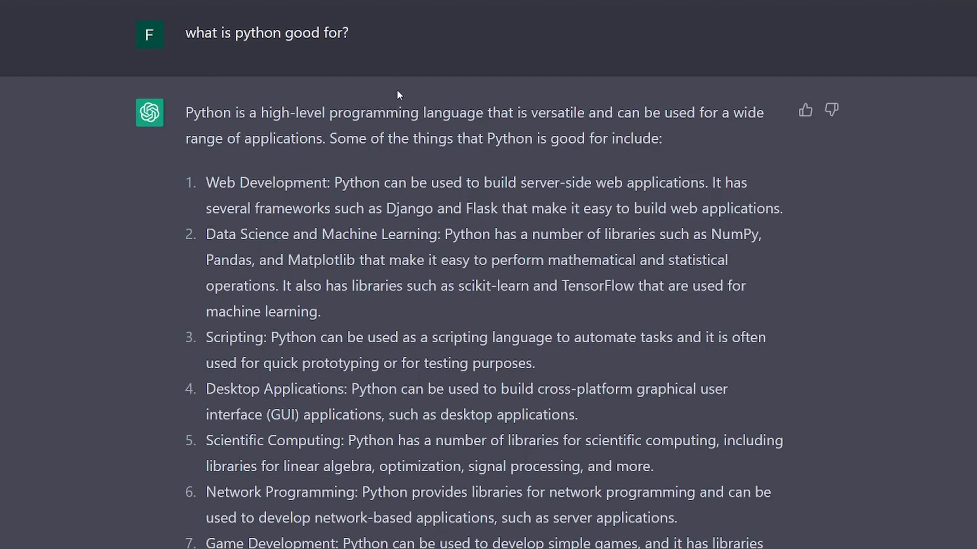
# Scroll through the current conversation's answers and code before moving on
pyautogui.scroll(-3)
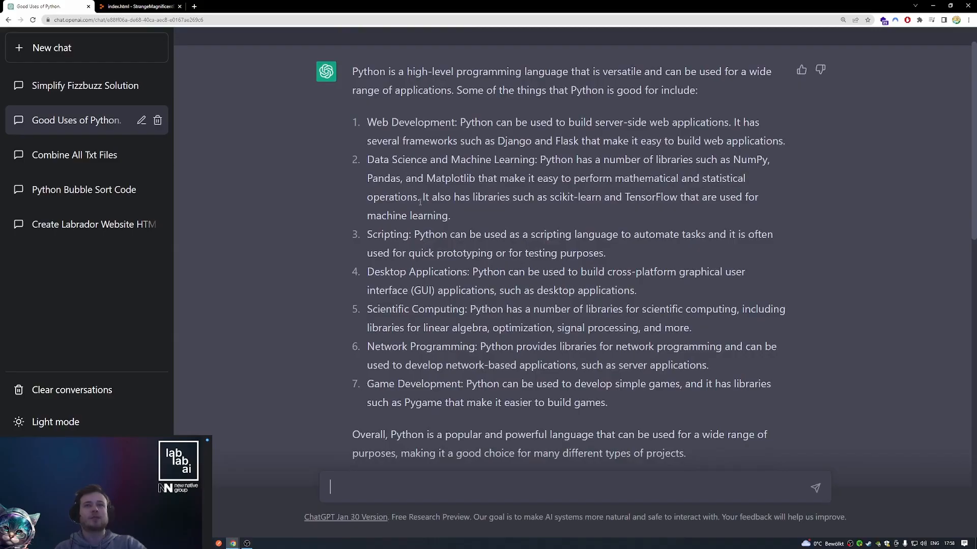
pyautogui.moveTo(414, 133)
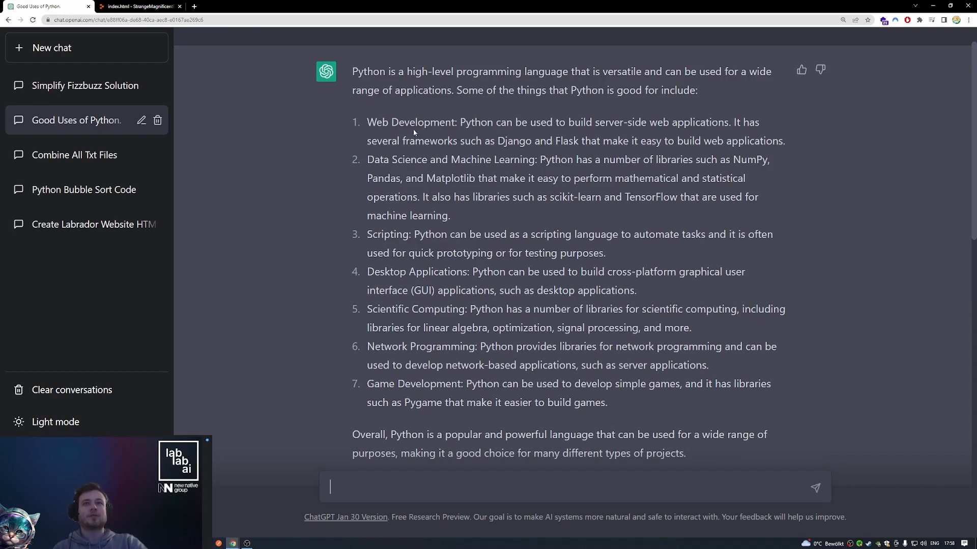
pyautogui.moveTo(413, 135)
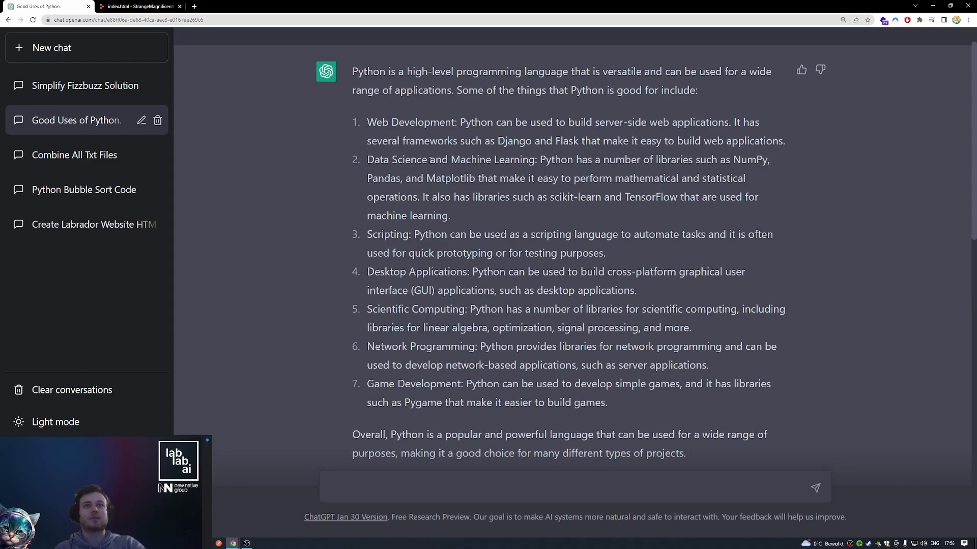
pyautogui.moveTo(520, 351)
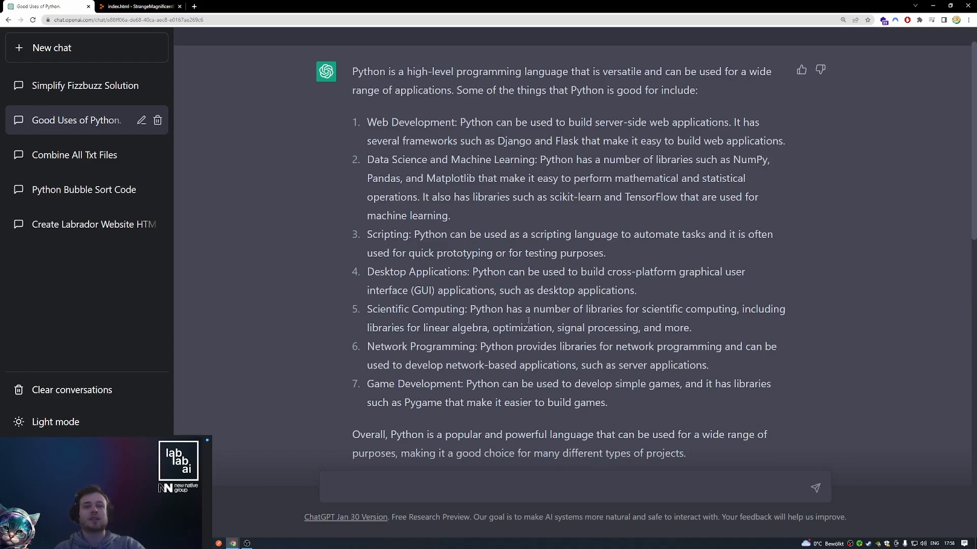
pyautogui.scroll(-3)
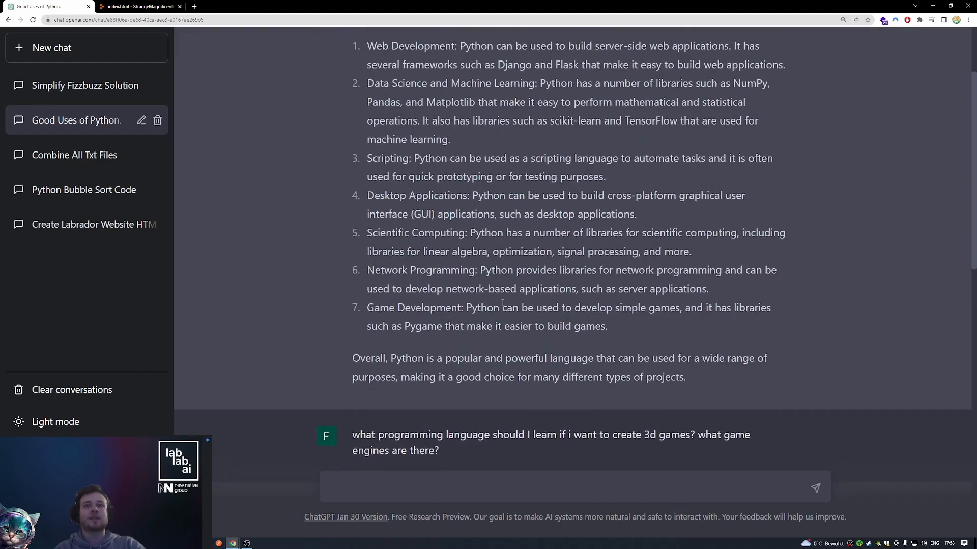
pyautogui.scroll(-3)
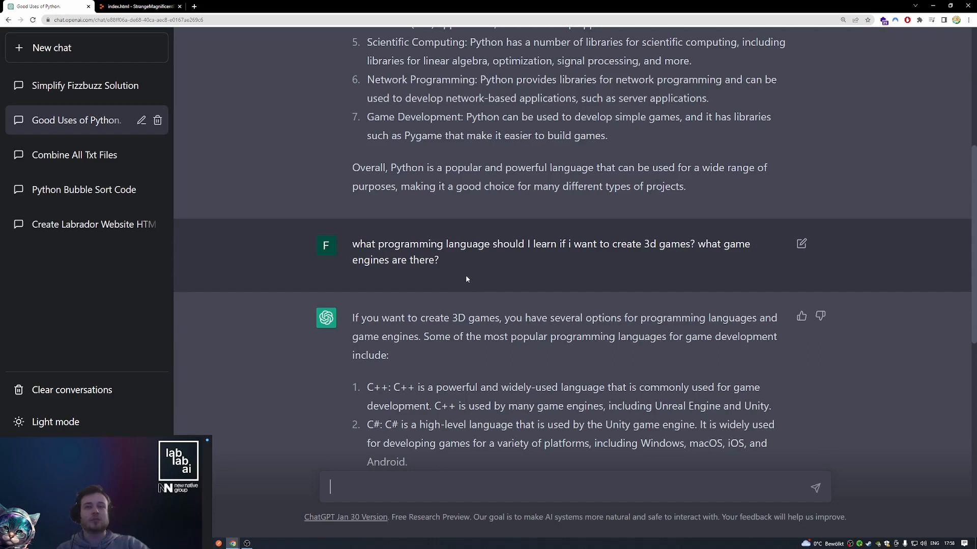
pyautogui.moveTo(376, 238)
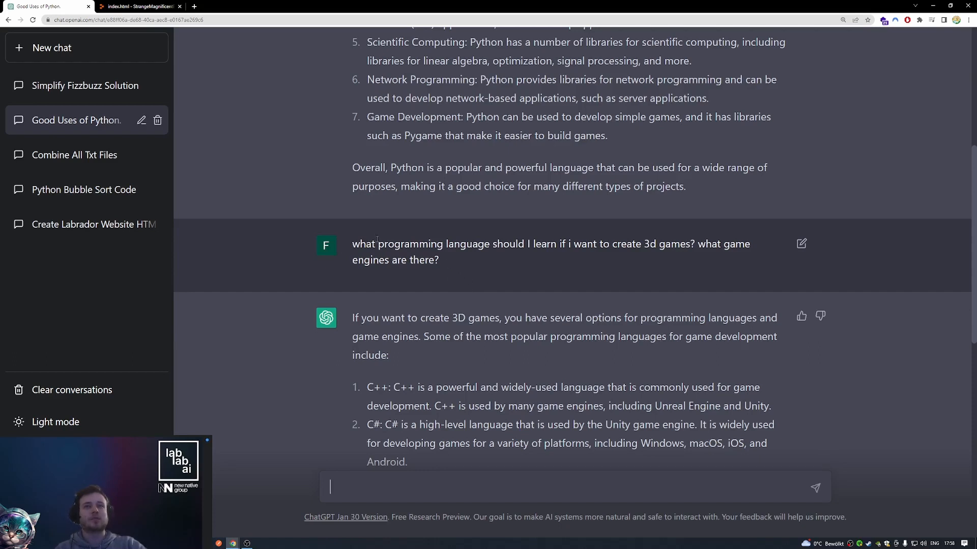
pyautogui.moveTo(468, 299)
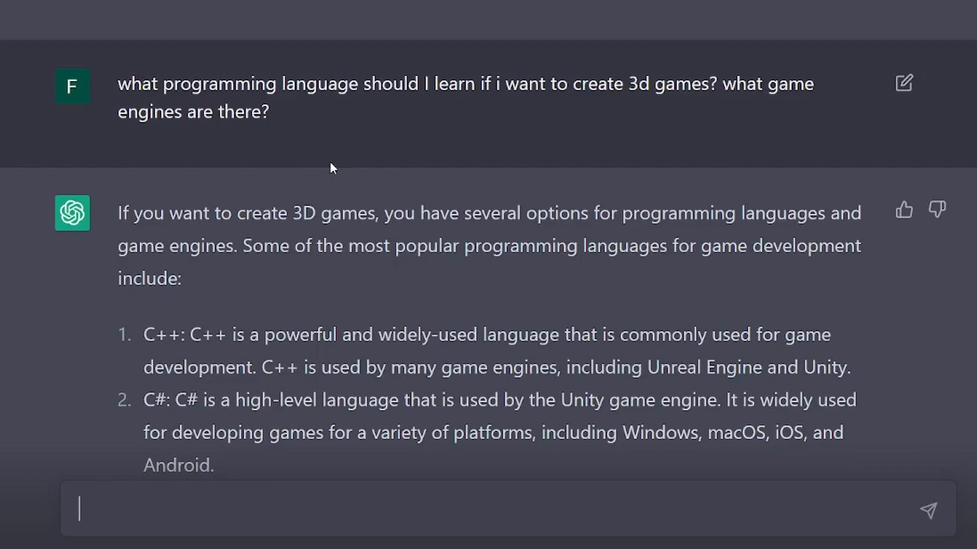
pyautogui.moveTo(347, 138)
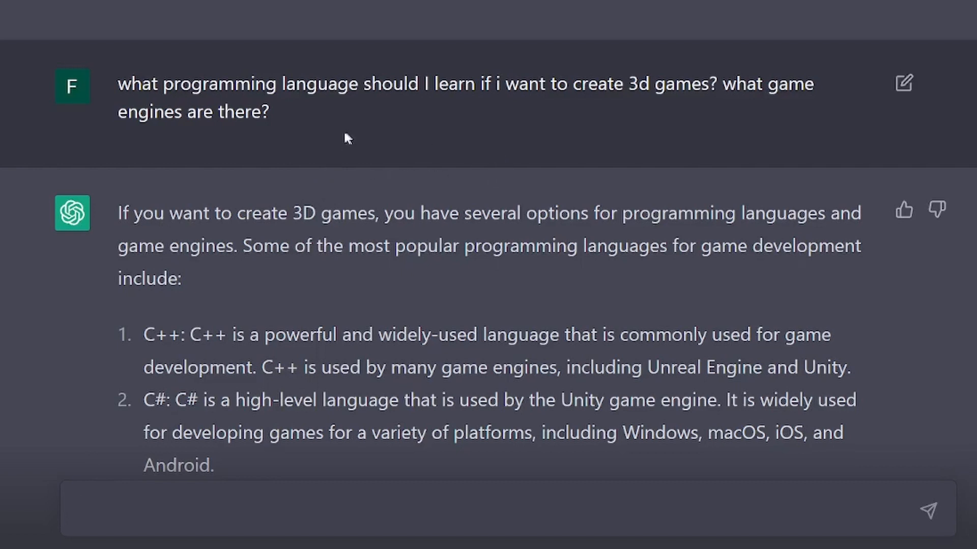
pyautogui.scroll(-3)
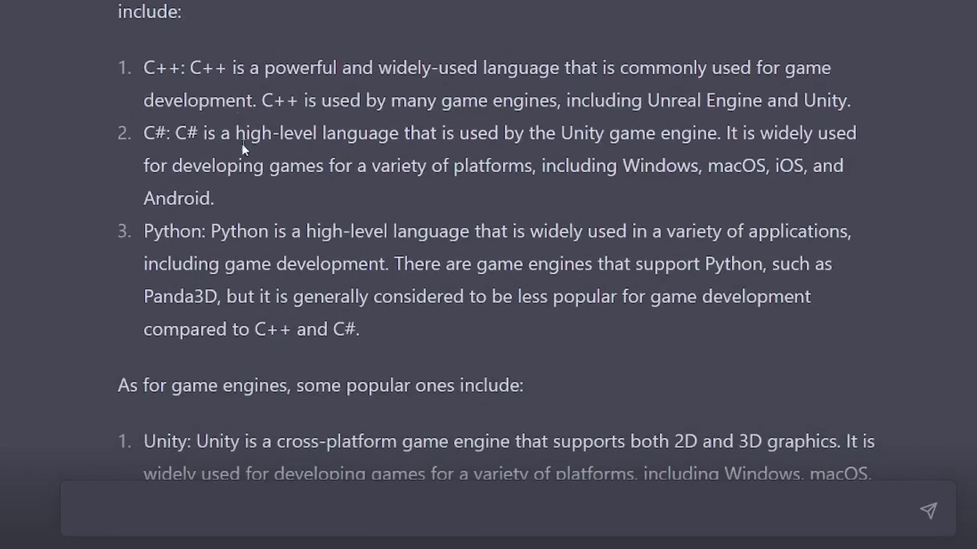
pyautogui.moveTo(141, 85)
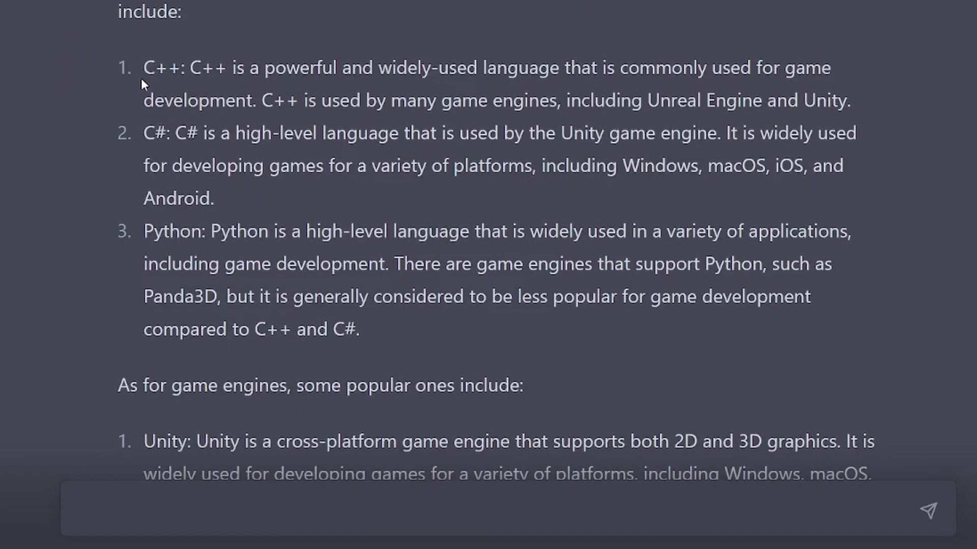
pyautogui.moveTo(189, 170)
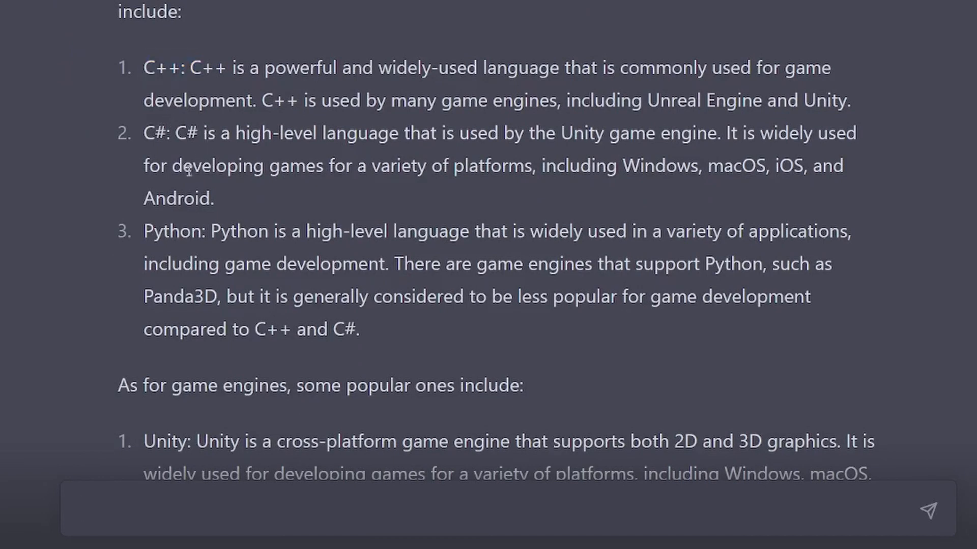
pyautogui.scroll(3)
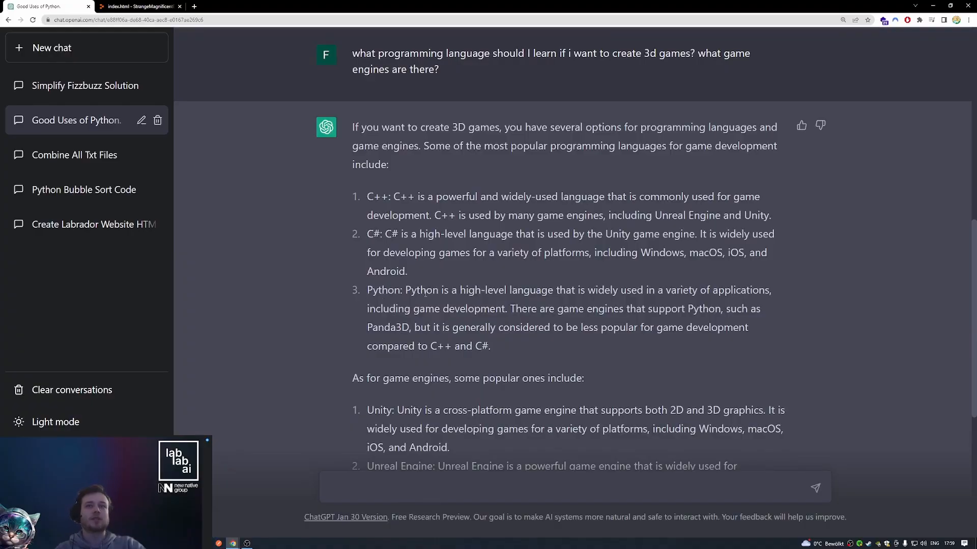
pyautogui.scroll(-3)
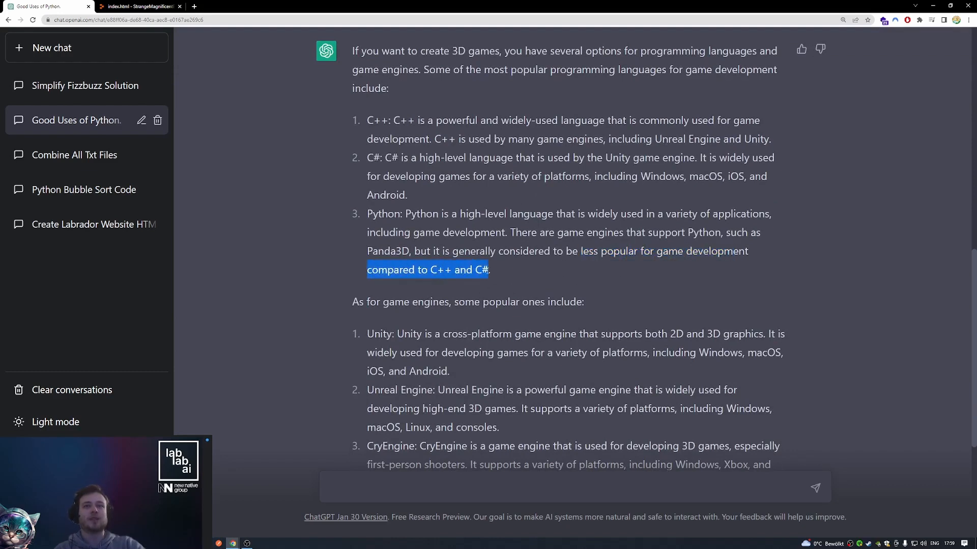
pyautogui.scroll(-3)
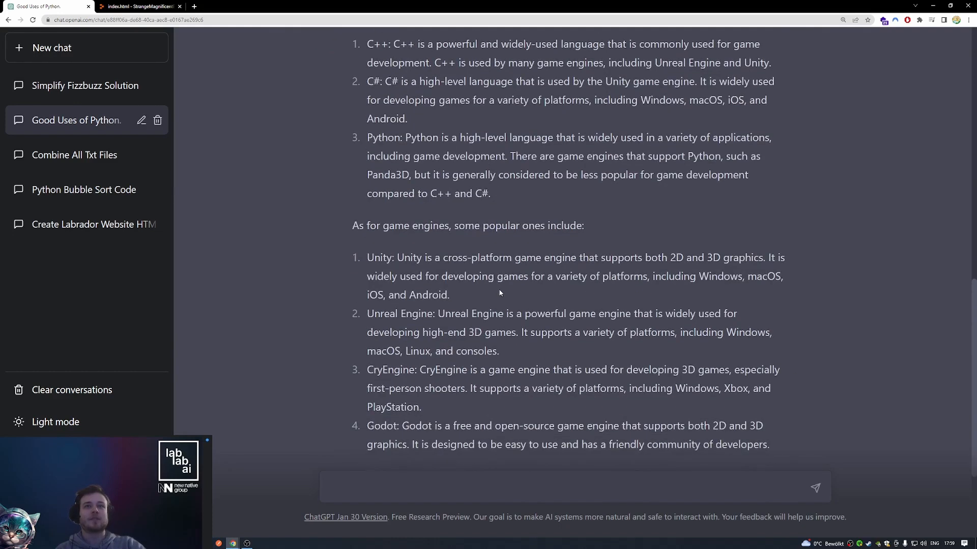
pyautogui.scroll(-3)
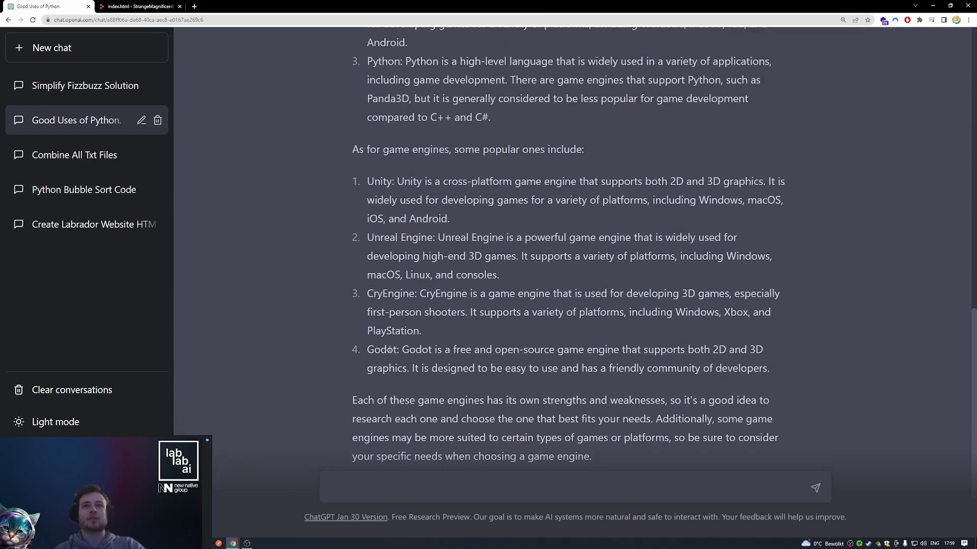
pyautogui.scroll(3)
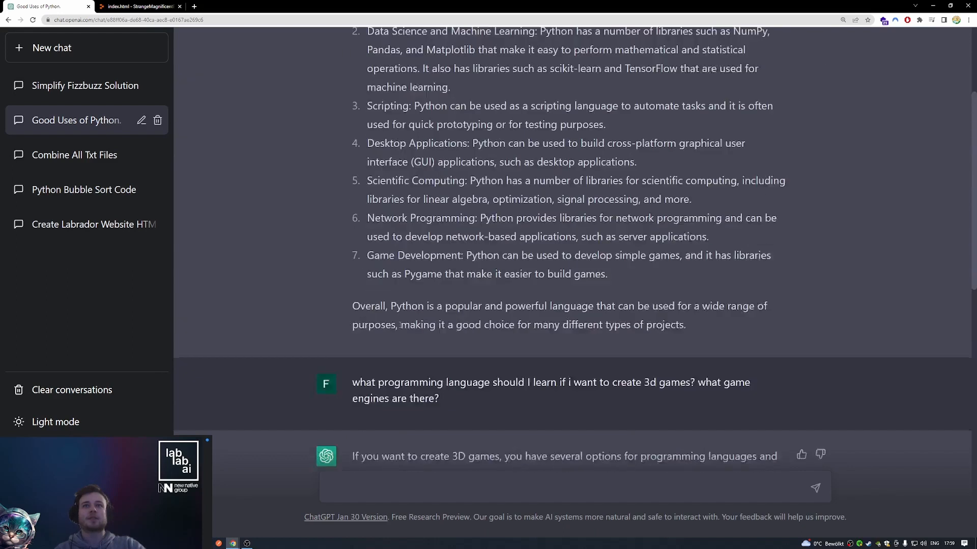
pyautogui.scroll(3)
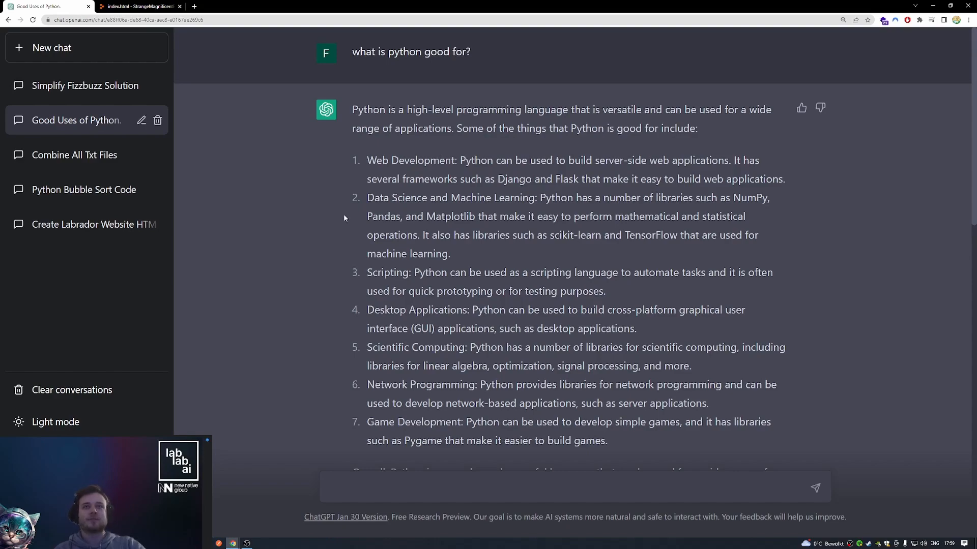
pyautogui.moveTo(74, 155)
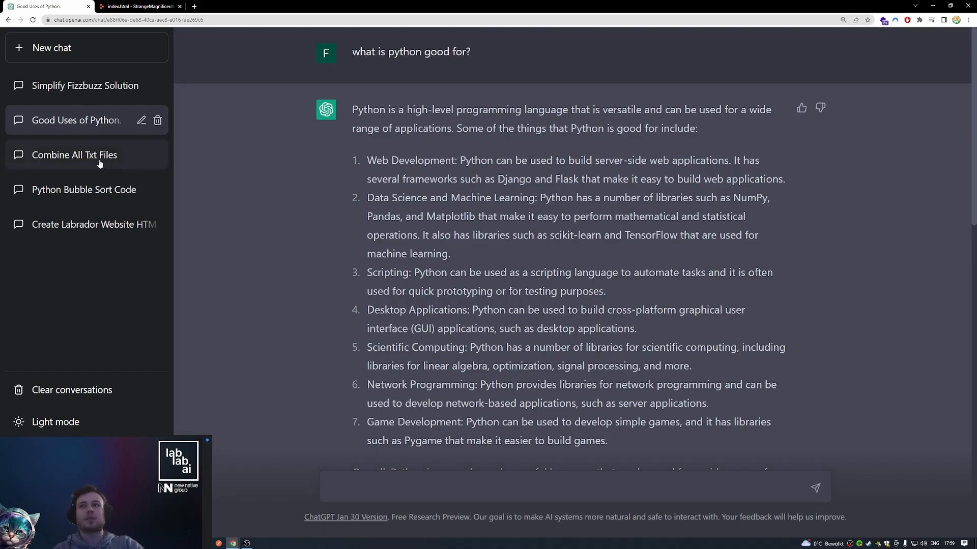
# Switch to the Combine All Txt Files conversation and scroll down to the BTC/USD price script
pyautogui.click(74, 155)
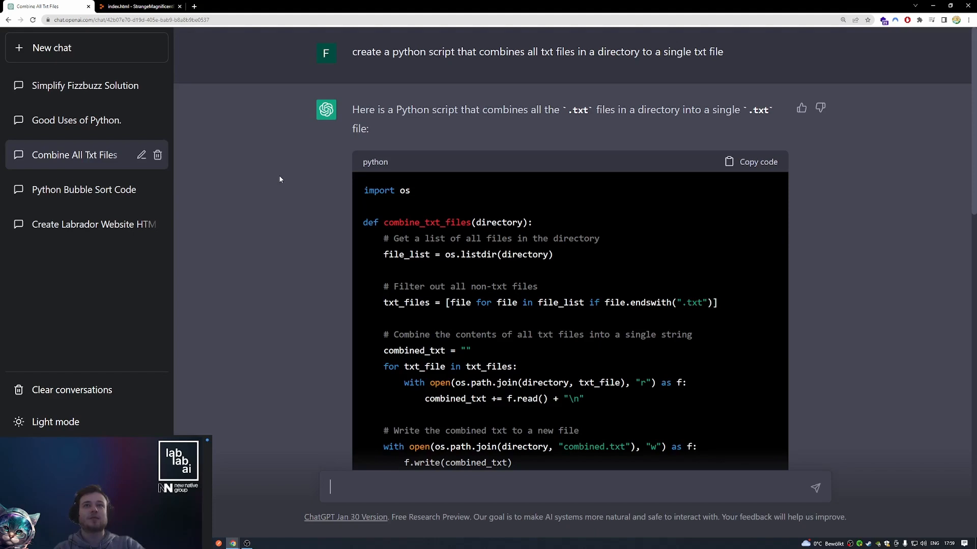
pyautogui.moveTo(331, 179)
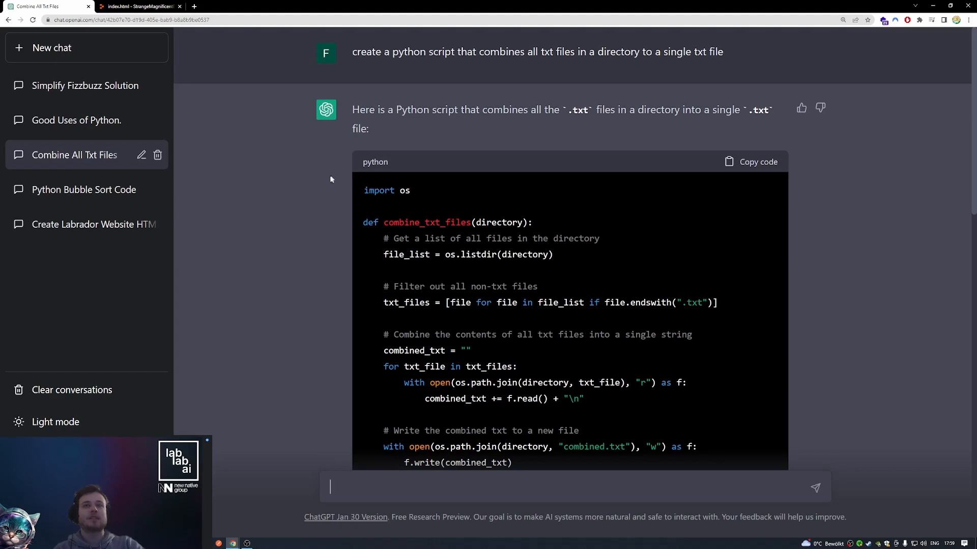
pyautogui.moveTo(327, 179)
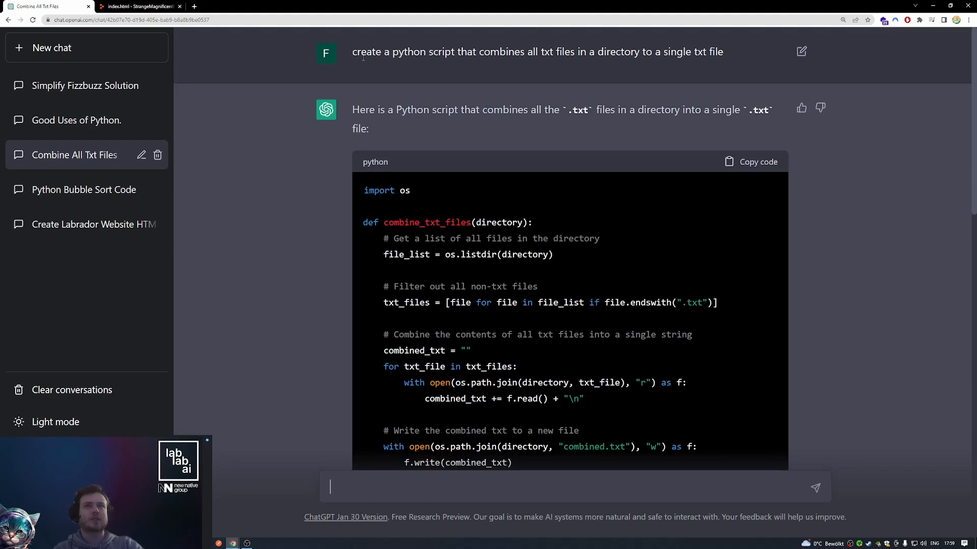
pyautogui.moveTo(375, 83)
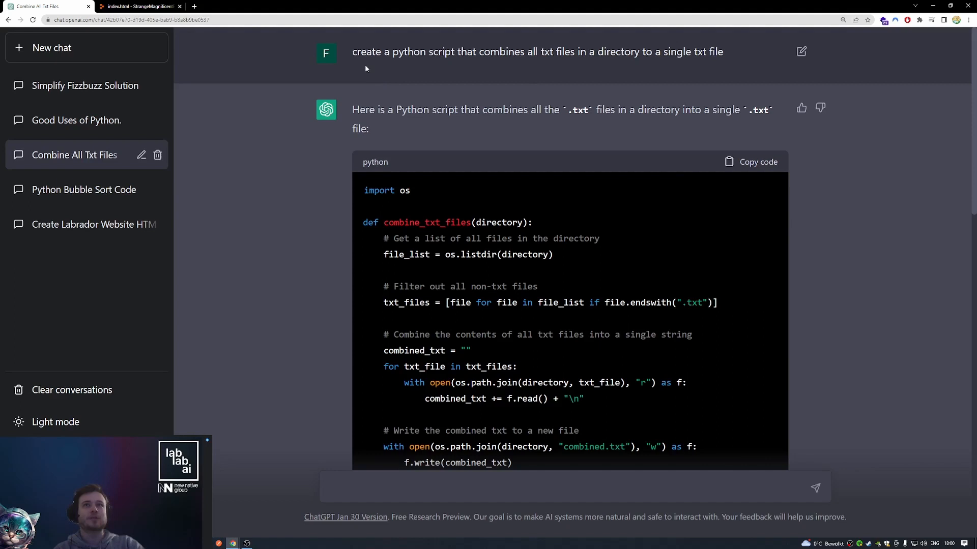
pyautogui.moveTo(538, 102)
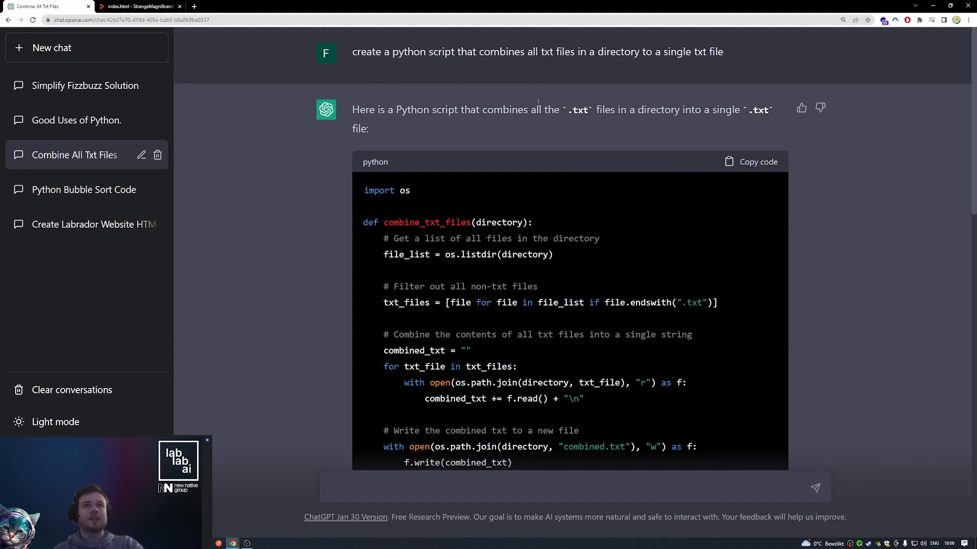
pyautogui.moveTo(525, 100)
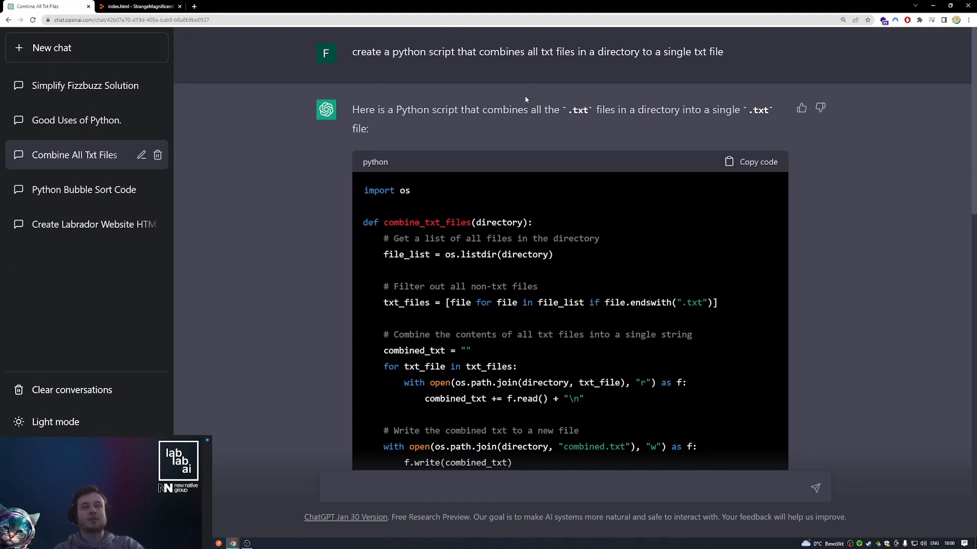
pyautogui.moveTo(534, 94)
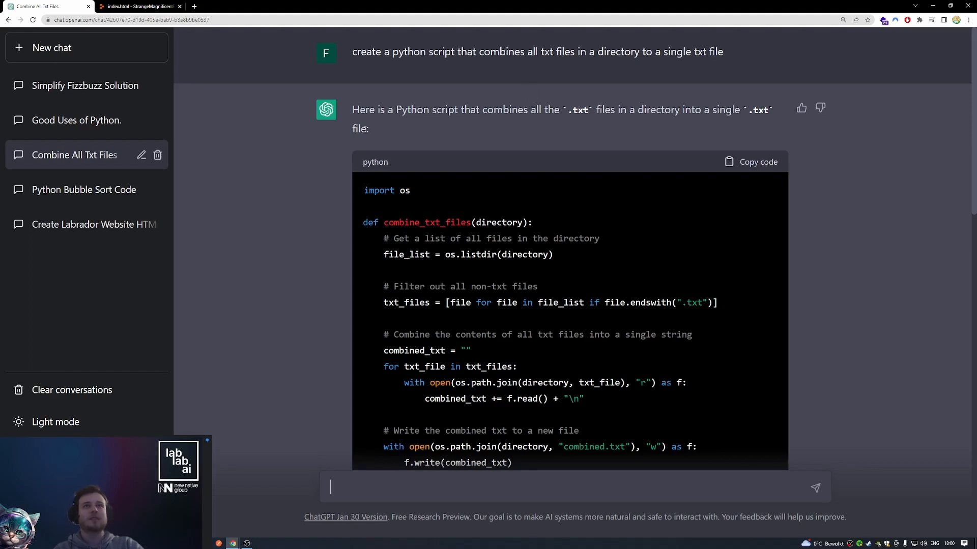
pyautogui.scroll(-3)
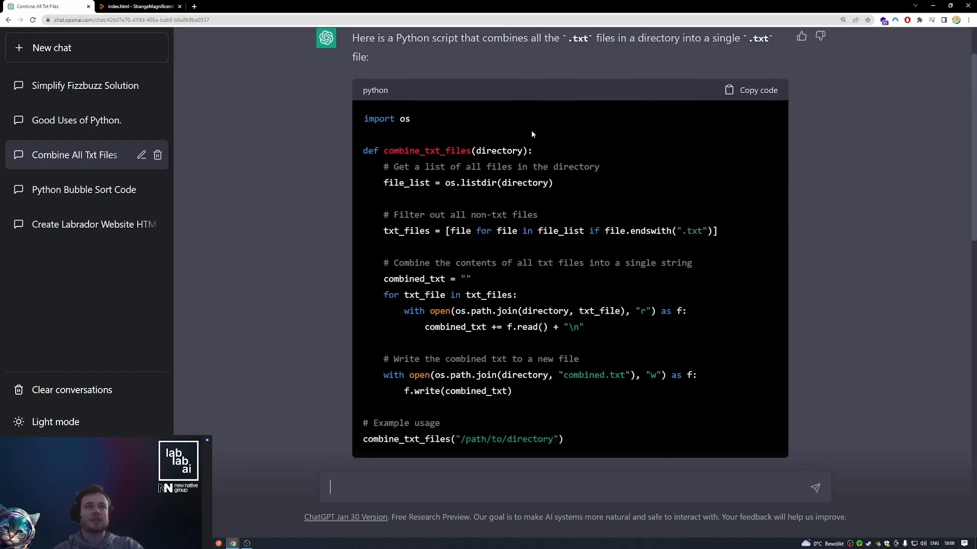
pyautogui.scroll(3)
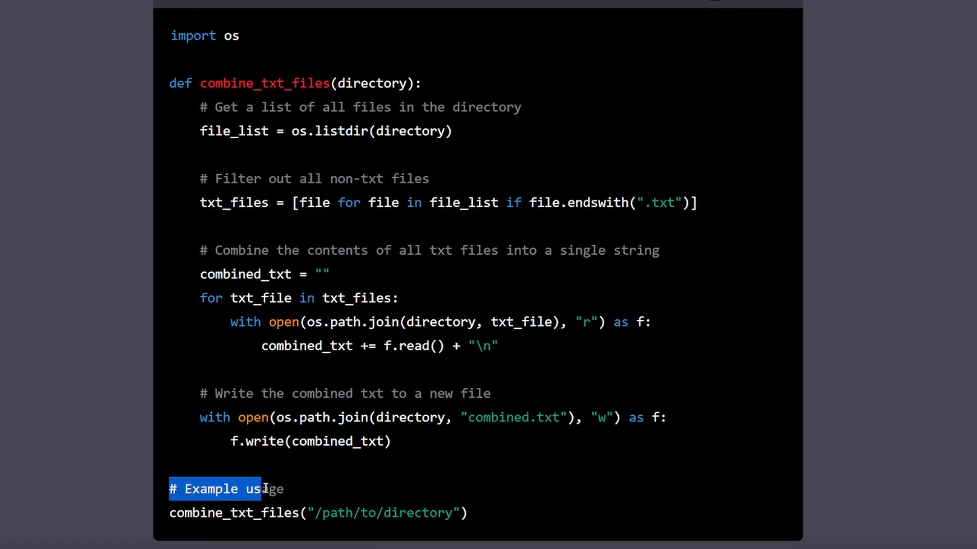
pyautogui.scroll(-3)
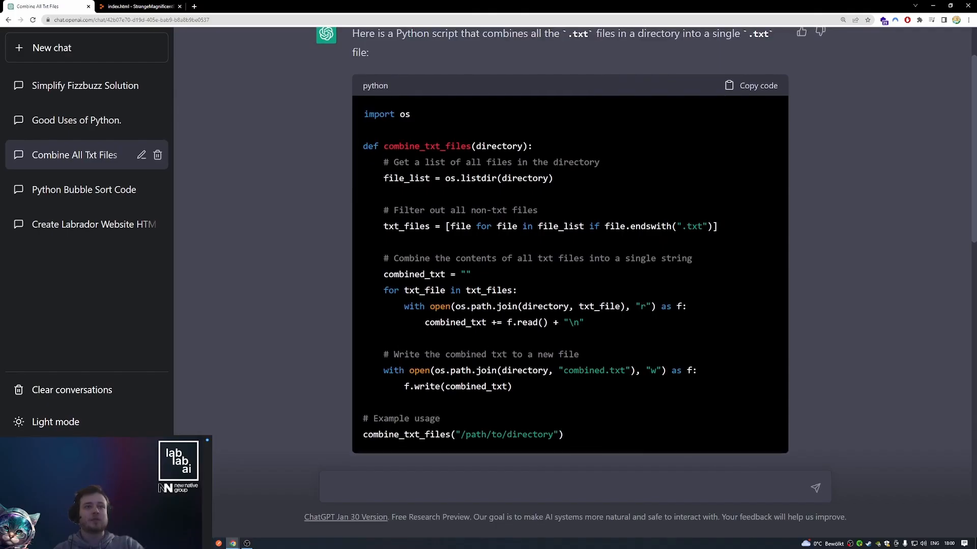
pyautogui.scroll(-3)
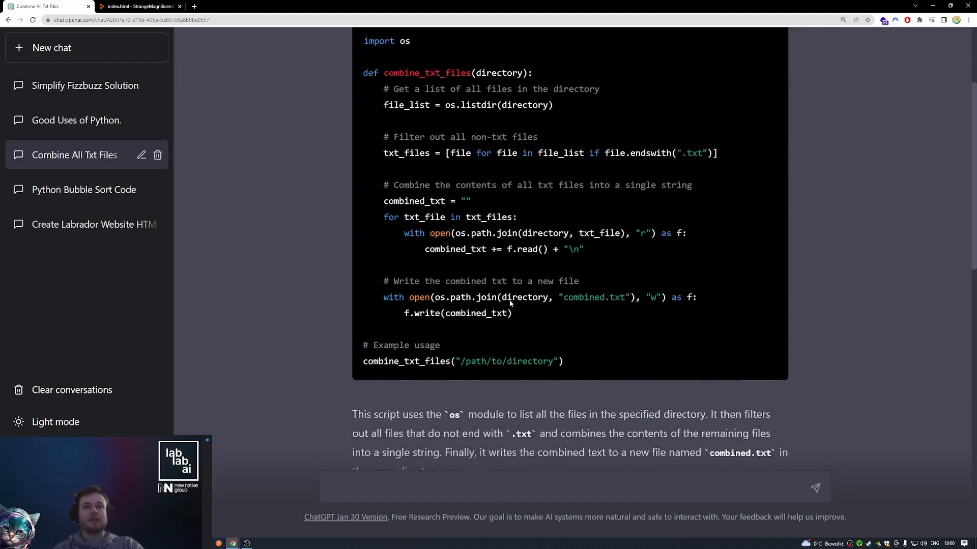
pyautogui.scroll(-3)
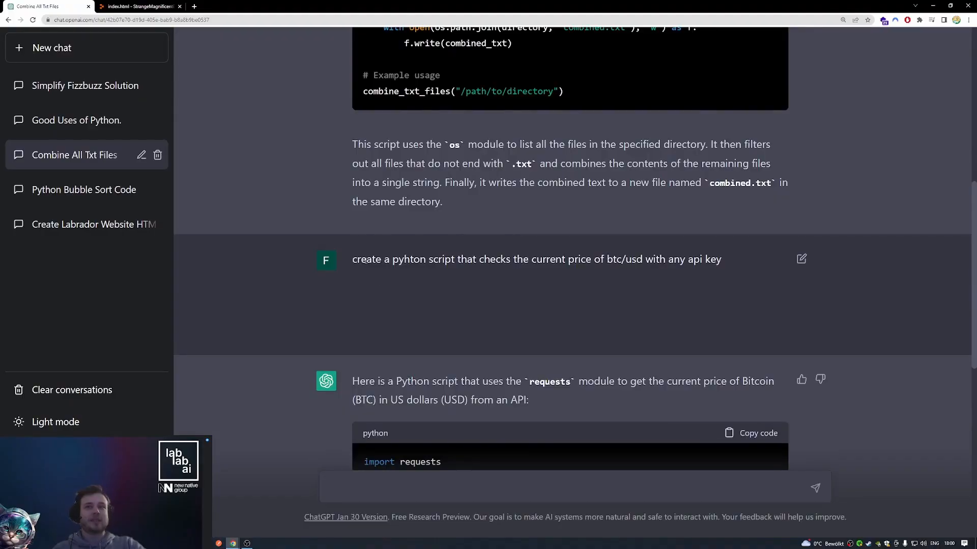
pyautogui.moveTo(582, 283)
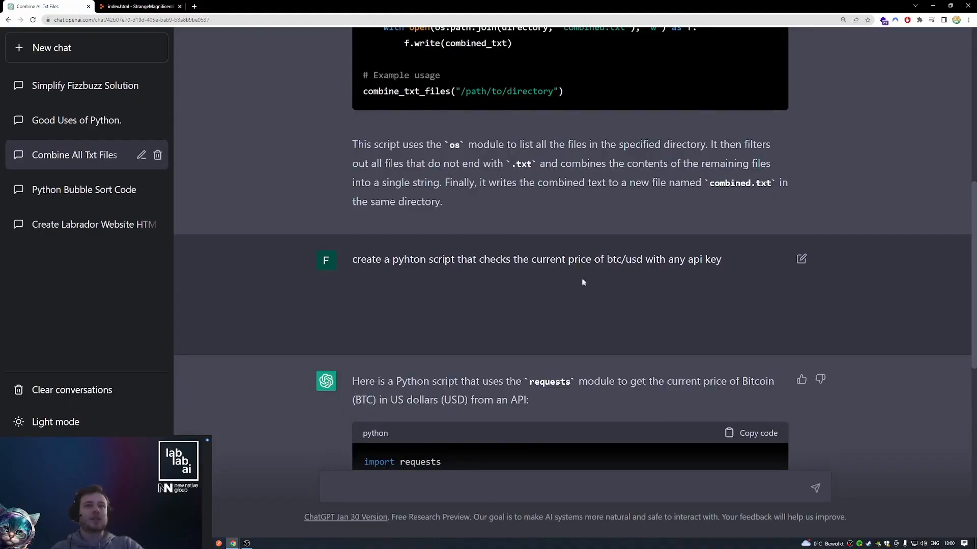
pyautogui.moveTo(620, 270)
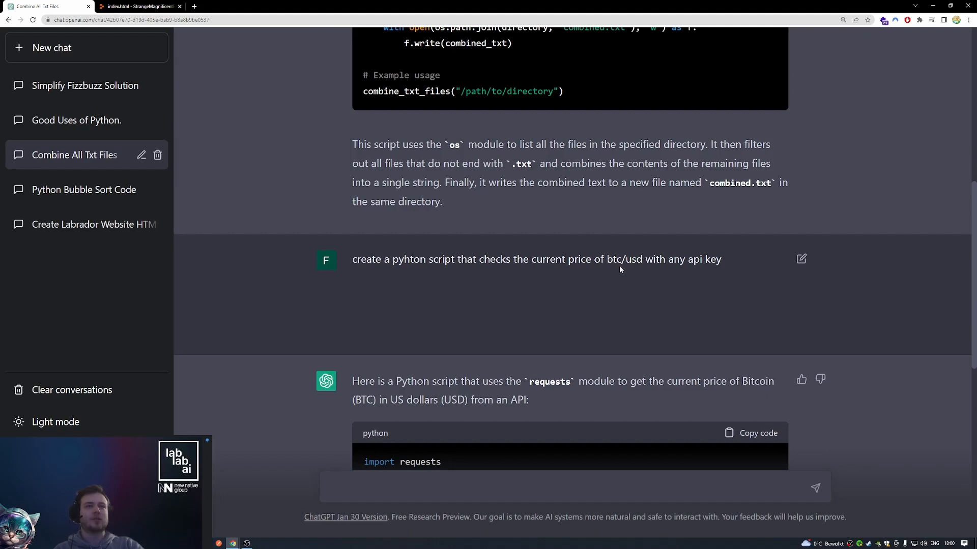
pyautogui.scroll(-3)
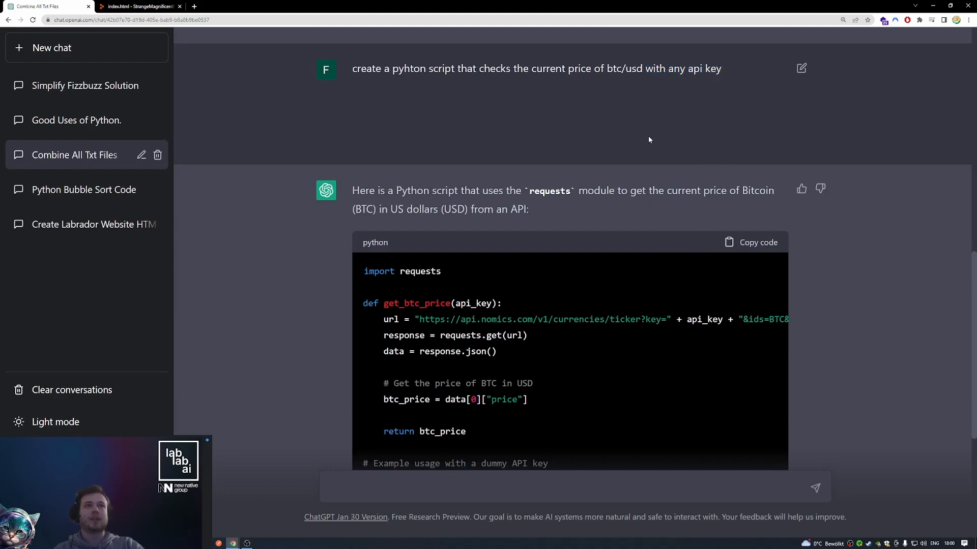
pyautogui.scroll(-3)
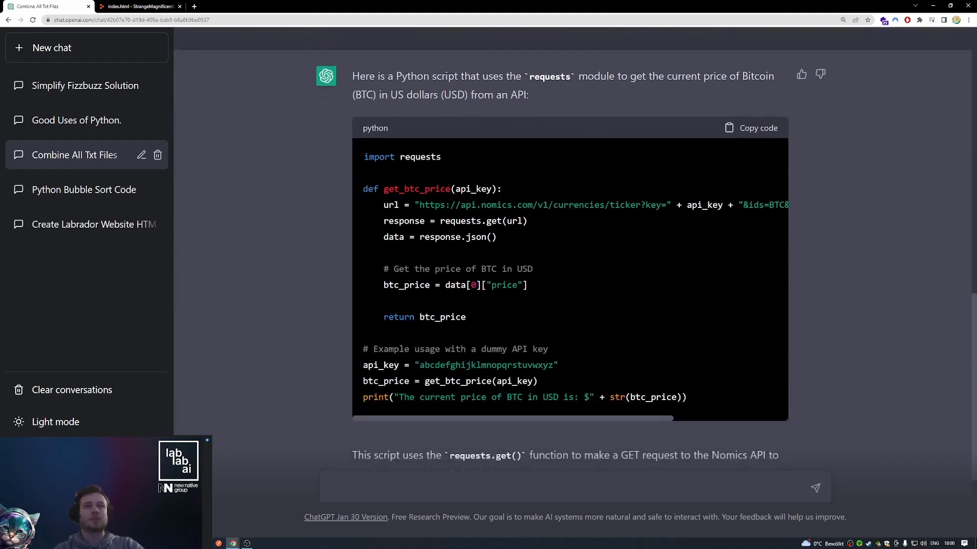
# Check the nomics.com domain from the script's URL in a new tab, then return to ChatGPT's Labrador website chat
pyautogui.doubleClick(506, 205)
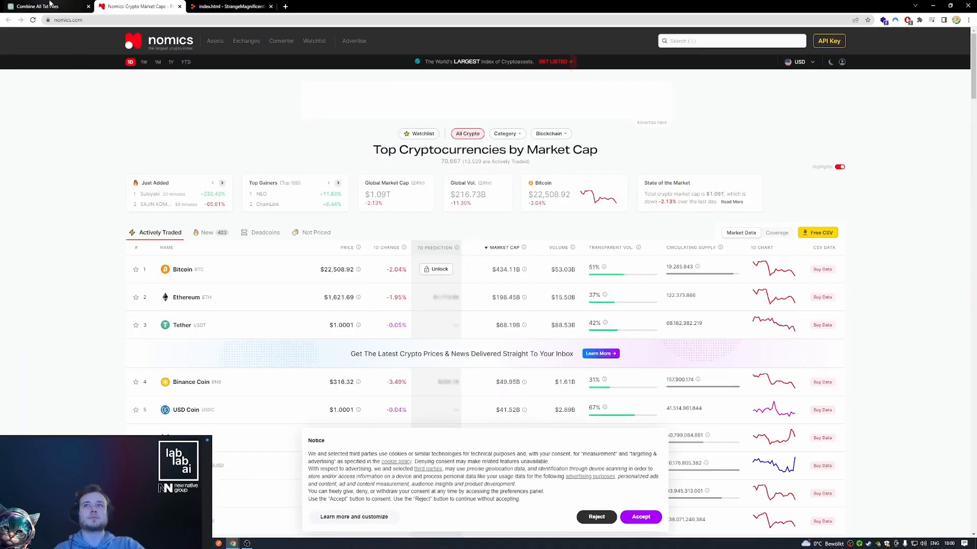
pyautogui.click(44, 6)
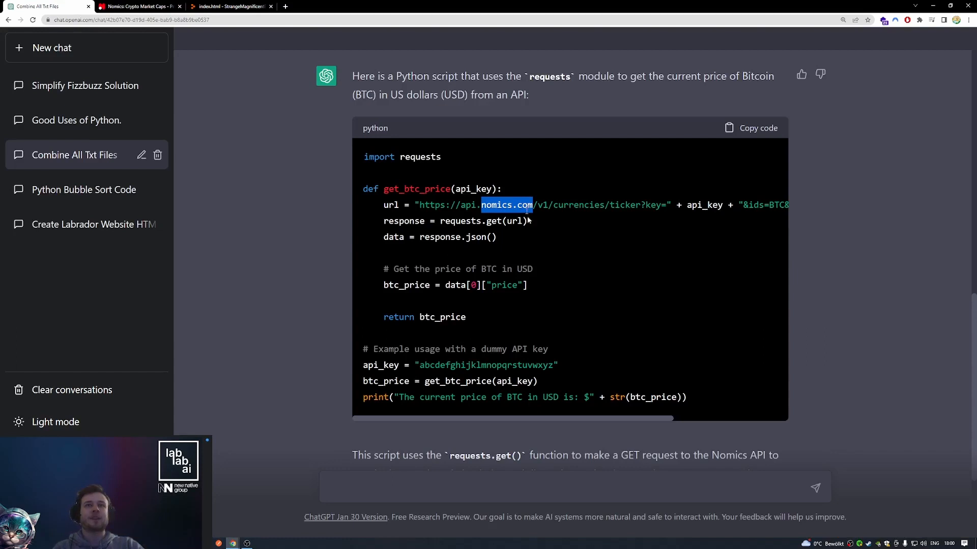
pyautogui.moveTo(430, 327)
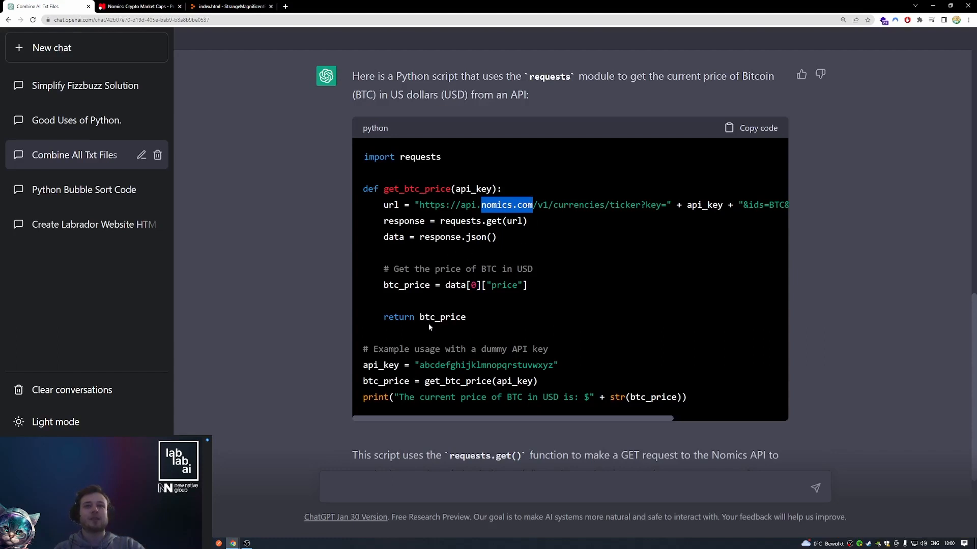
pyautogui.click(85, 224)
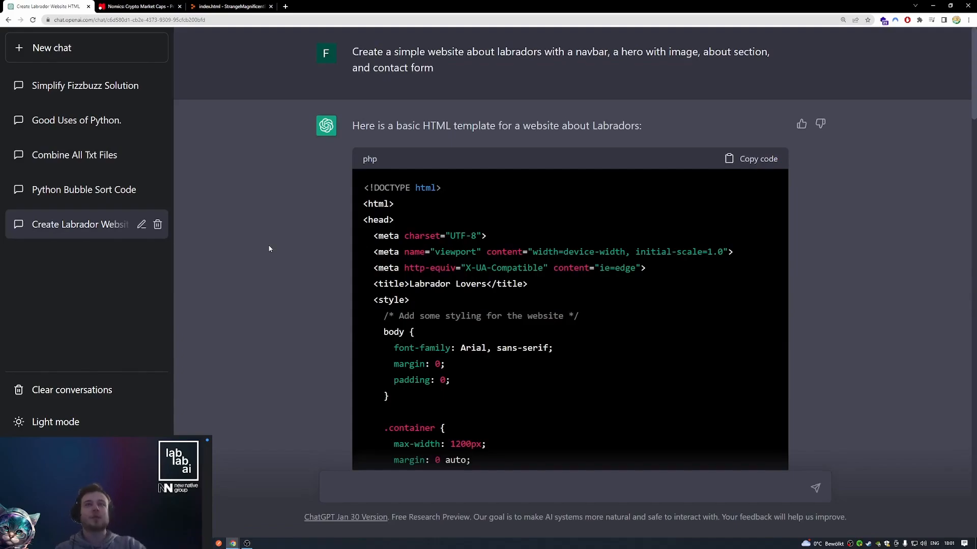
pyautogui.moveTo(272, 232)
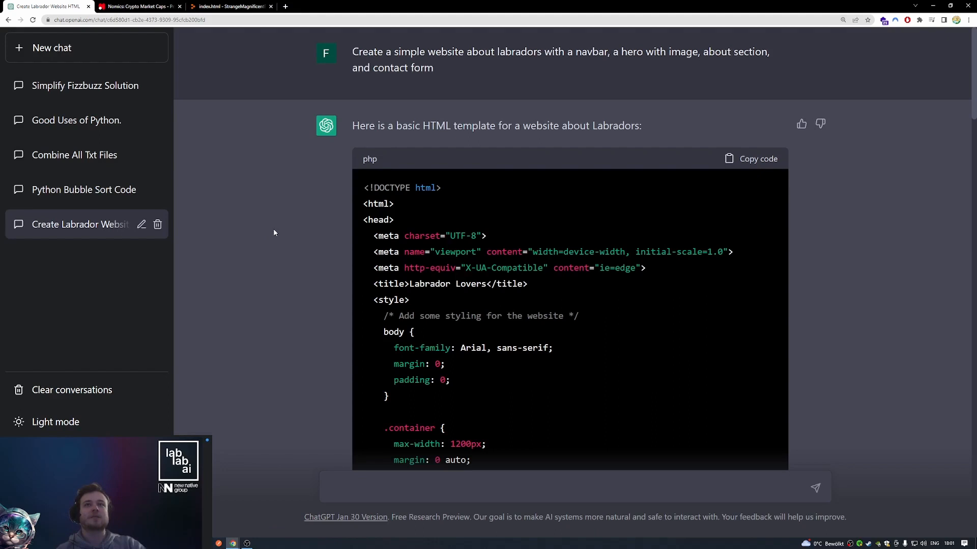
pyautogui.moveTo(284, 225)
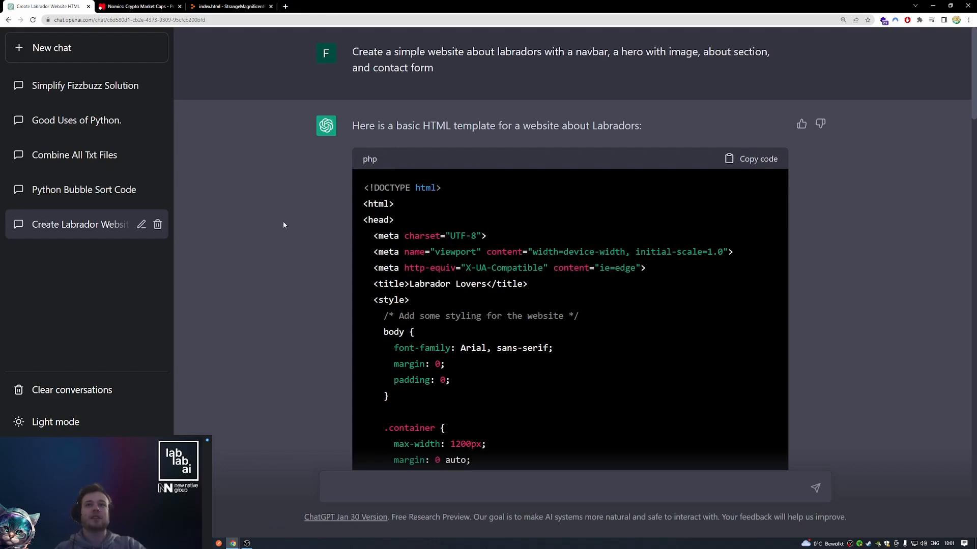
pyautogui.moveTo(315, 269)
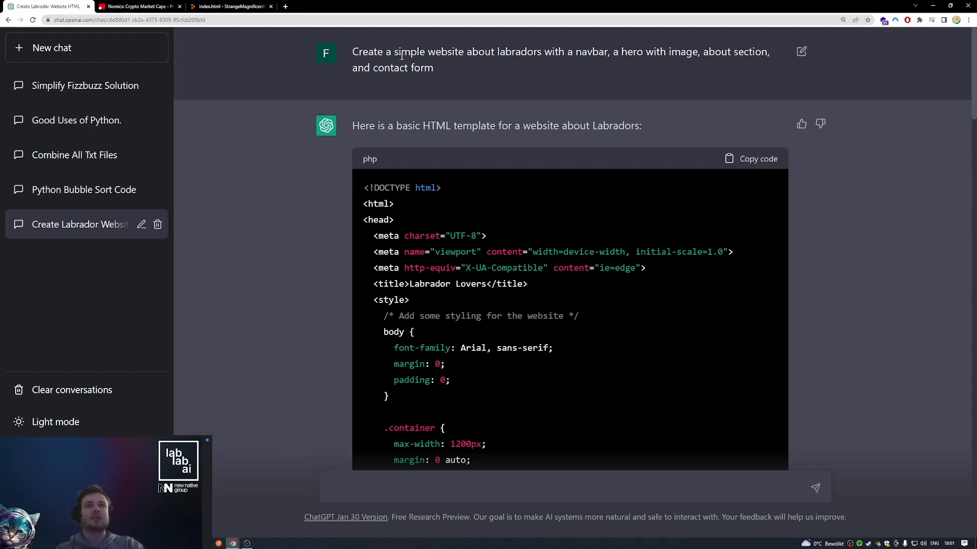
pyautogui.moveTo(540, 67)
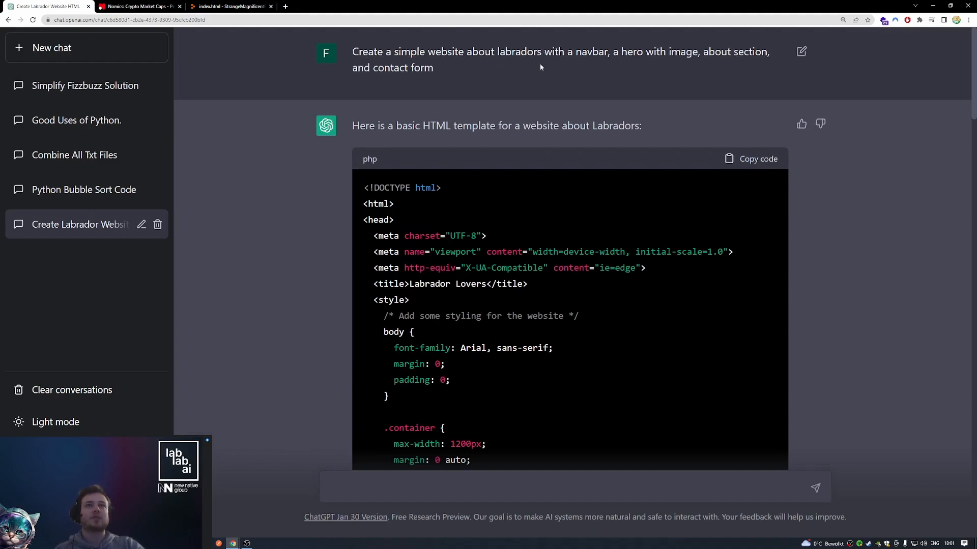
pyautogui.moveTo(606, 93)
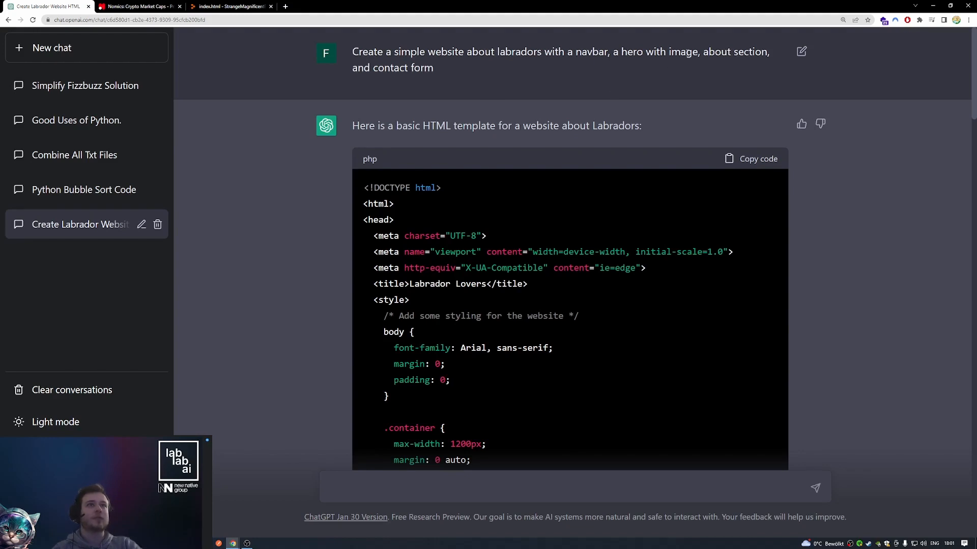
pyautogui.moveTo(436, 88)
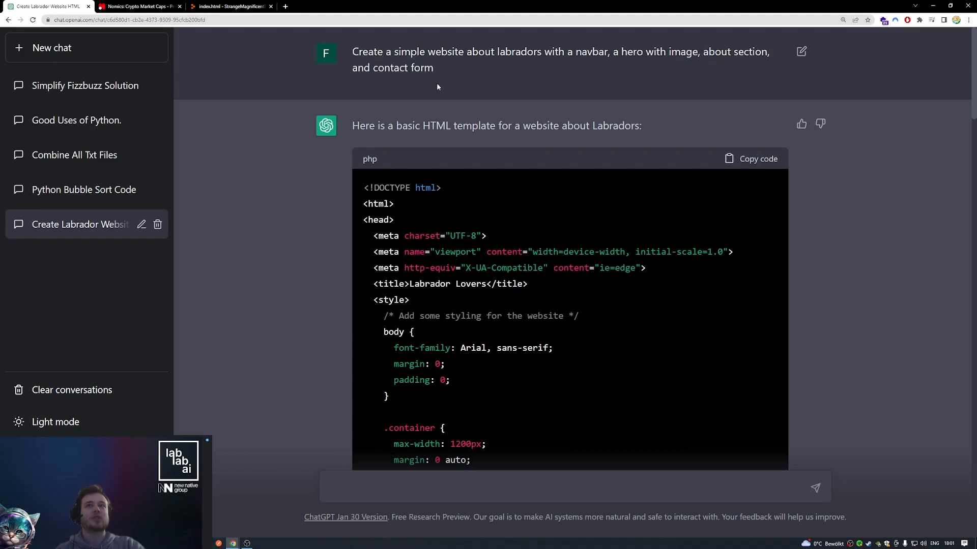
# Read the Labrador website HTML head with CSS styling down to the follow-up asking for the page body
pyautogui.scroll(-3)
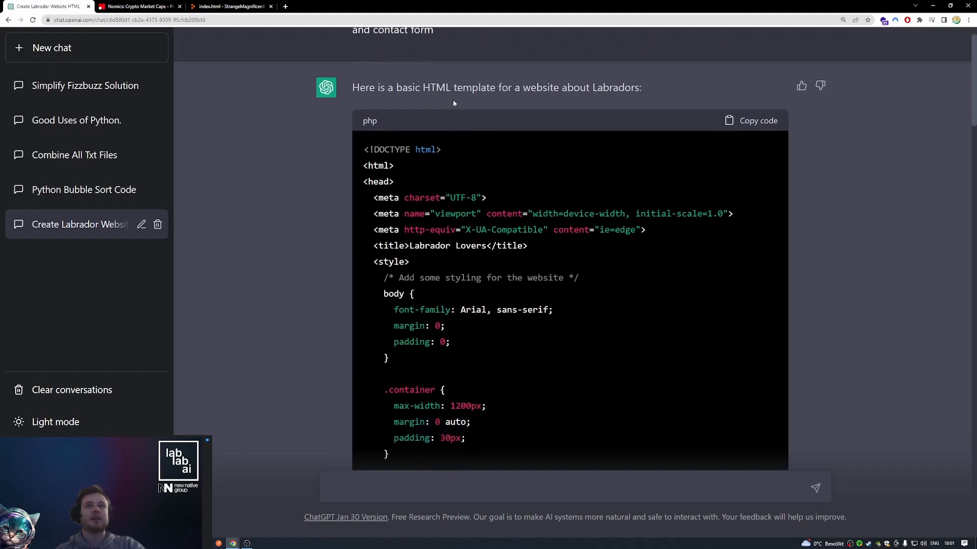
pyautogui.scroll(-3)
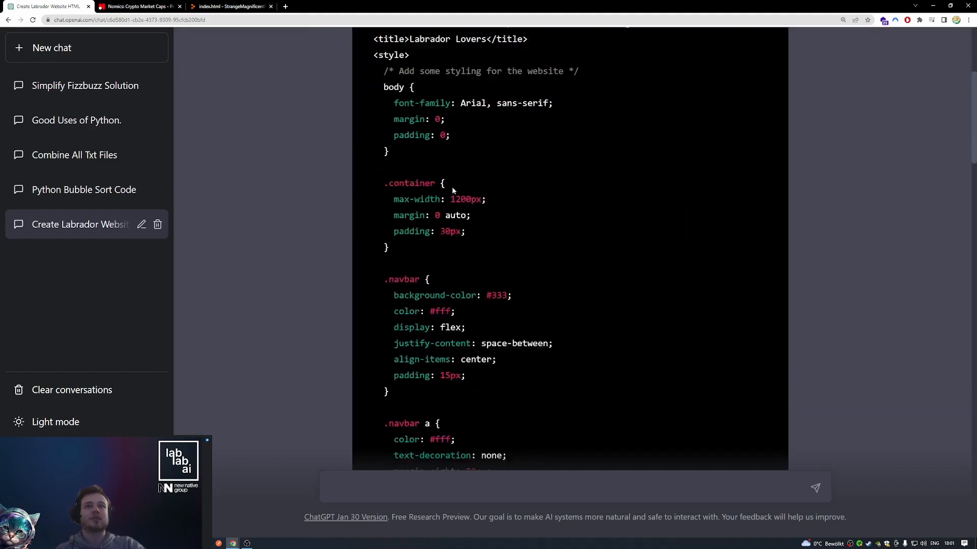
pyautogui.scroll(3)
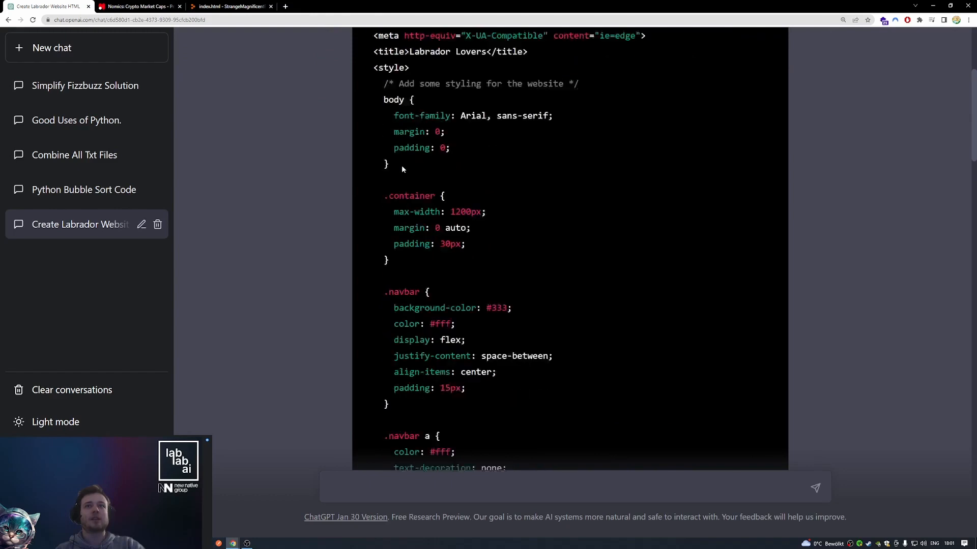
pyautogui.scroll(-3)
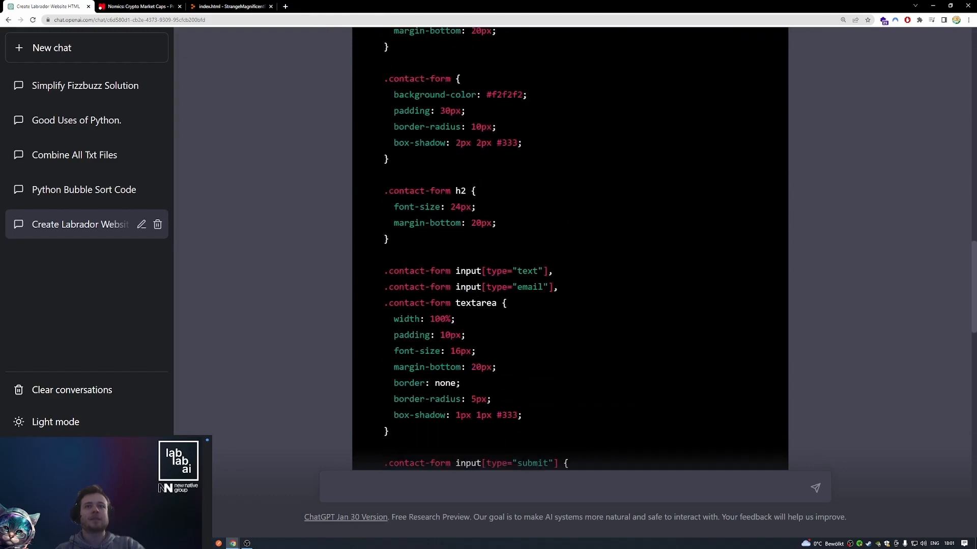
pyautogui.scroll(-3)
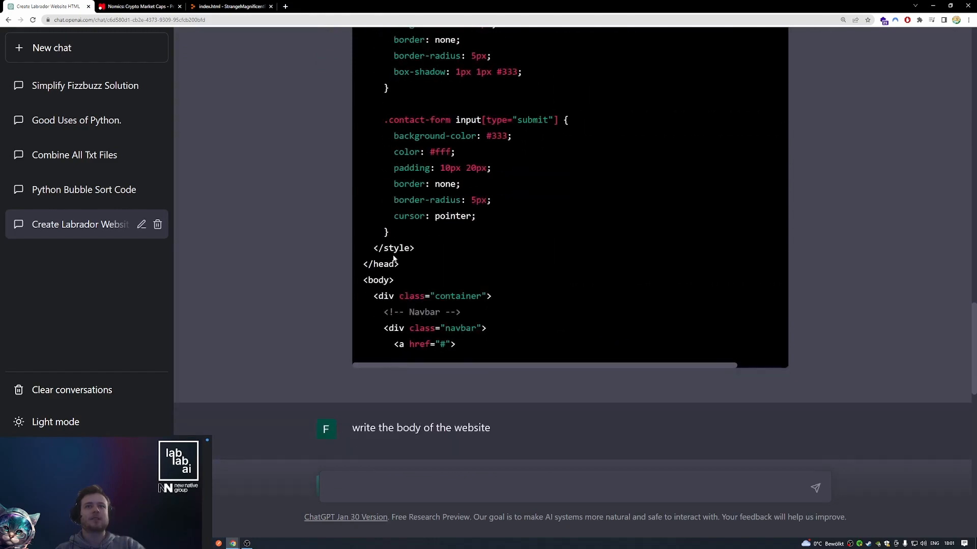
pyautogui.moveTo(417, 348)
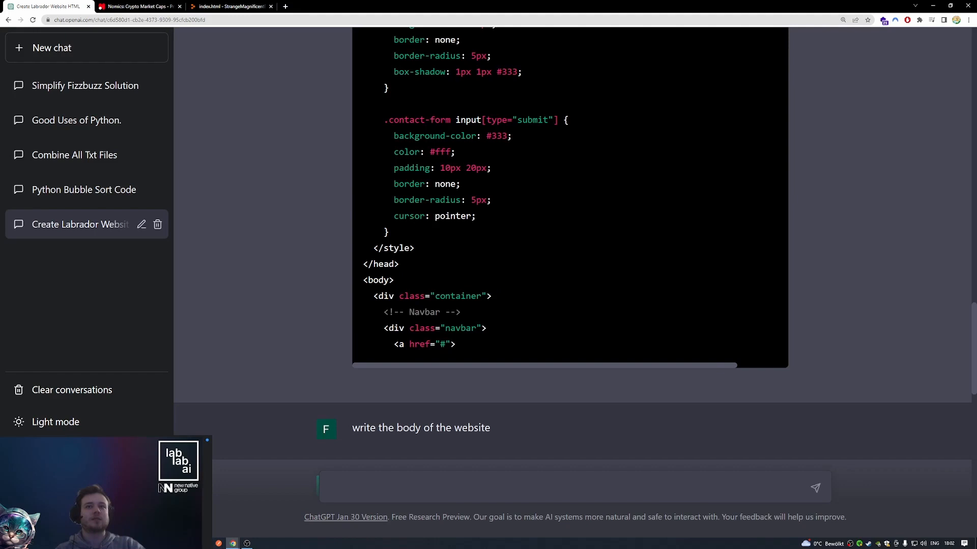
pyautogui.scroll(-3)
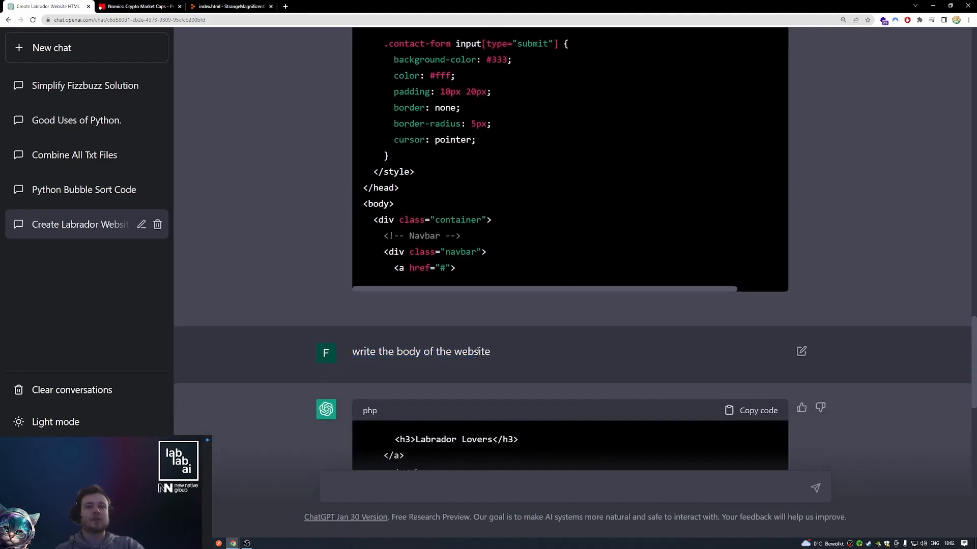
pyautogui.moveTo(479, 276)
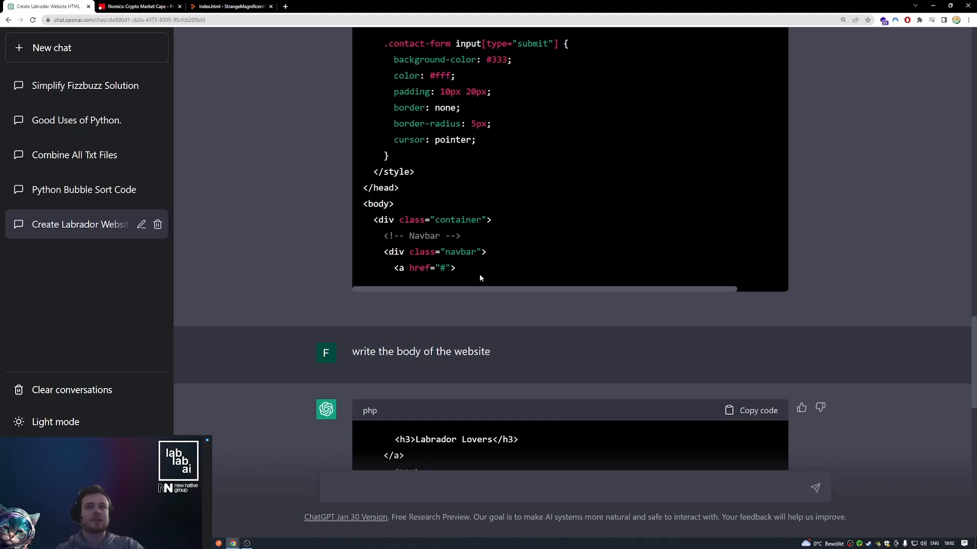
pyautogui.moveTo(391, 280)
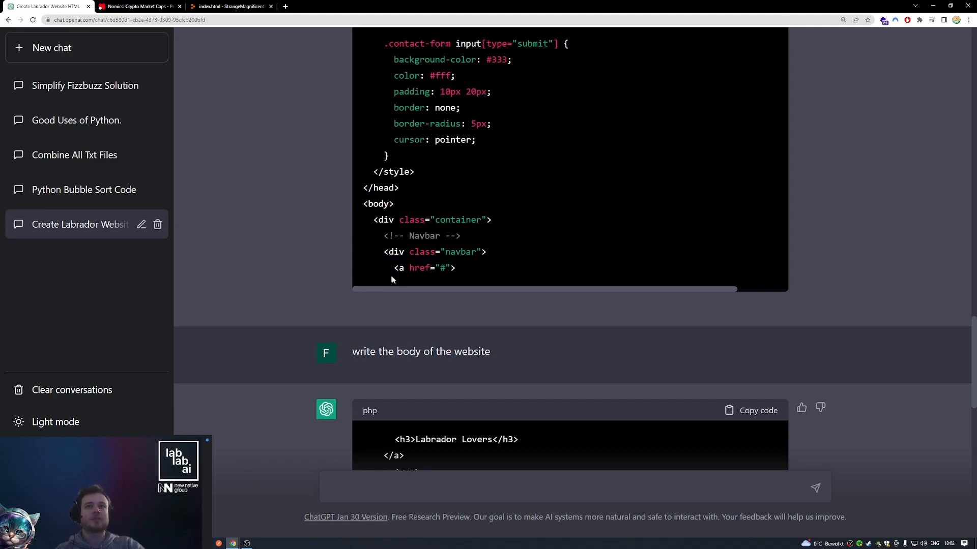
# Review the body answer's About and Contact sections, then switch to the Replit index.html tab
pyautogui.scroll(-3)
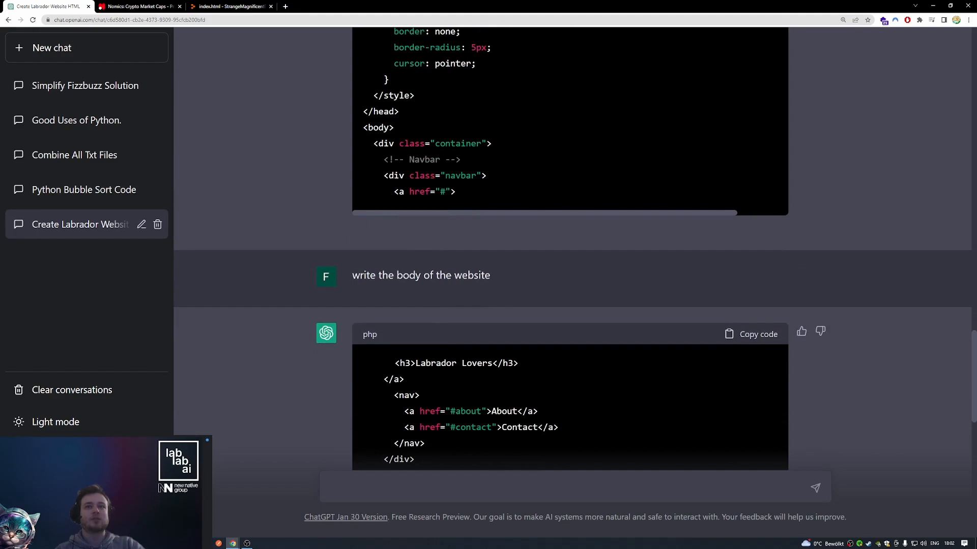
pyautogui.scroll(-3)
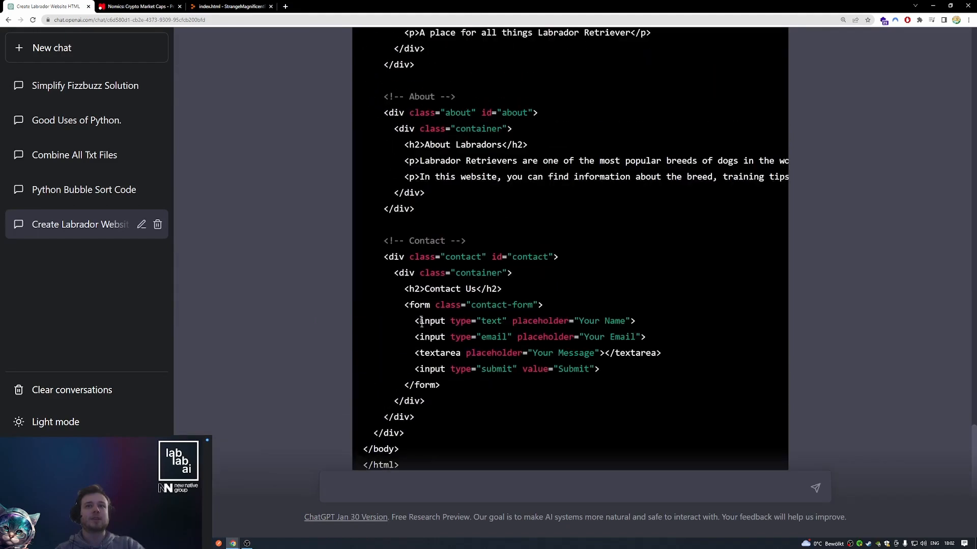
pyautogui.scroll(3)
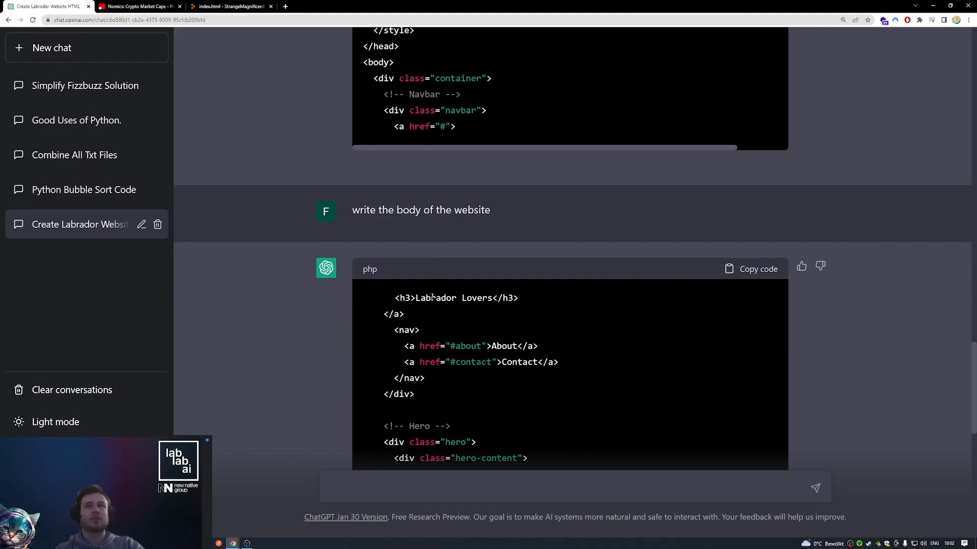
pyautogui.click(231, 6)
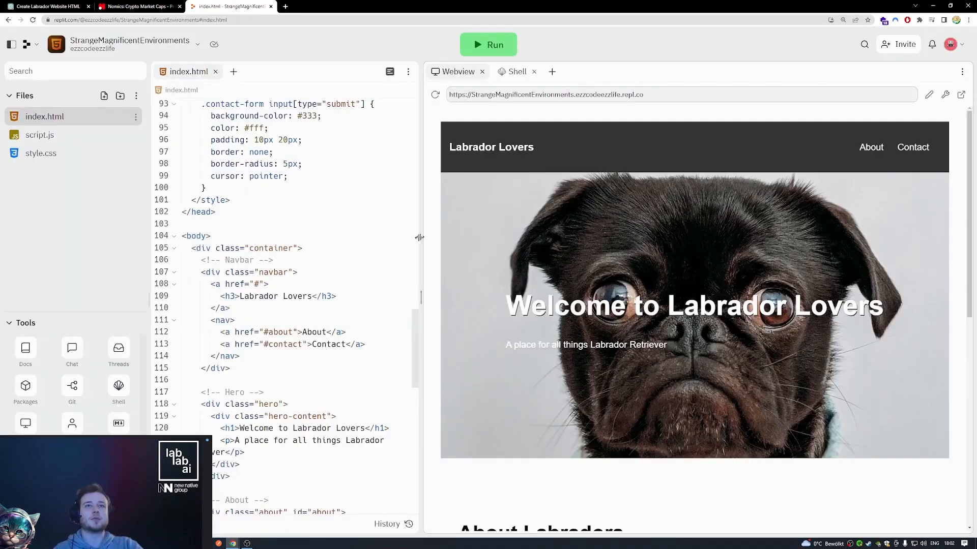
pyautogui.moveTo(424, 279)
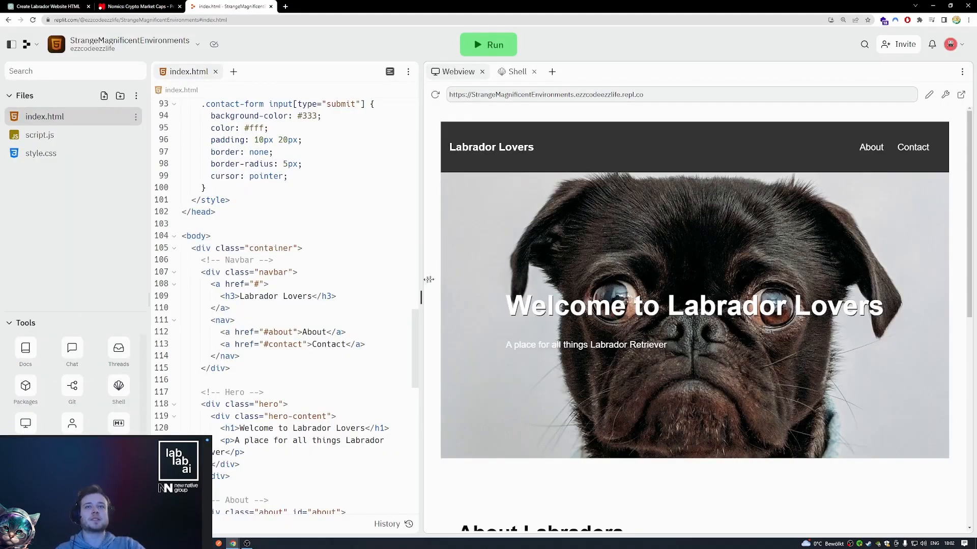
pyautogui.moveTo(537, 274)
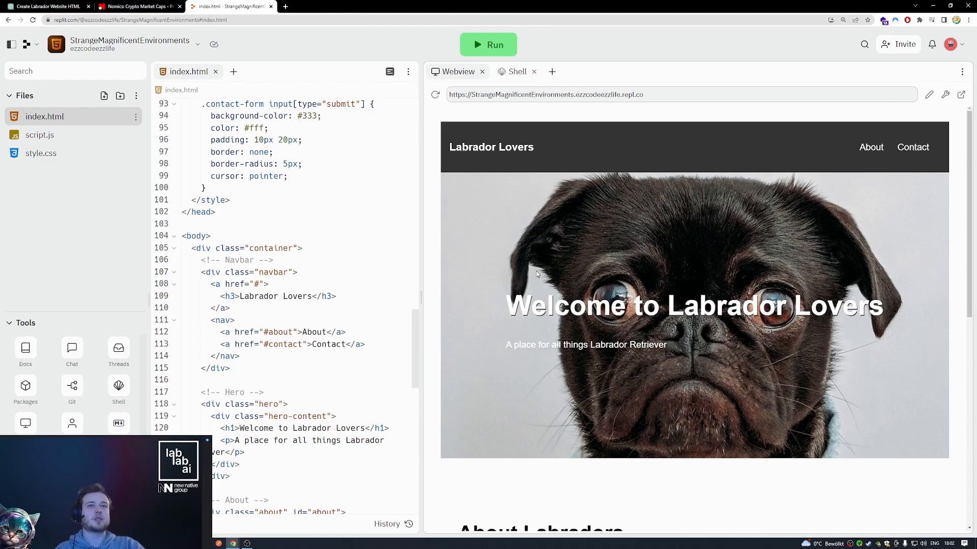
pyautogui.moveTo(683, 252)
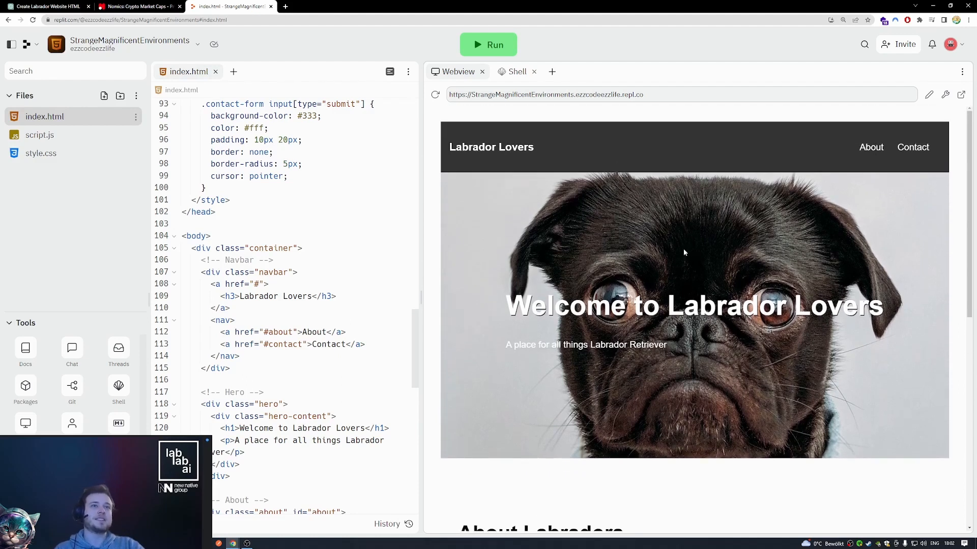
pyautogui.moveTo(746, 346)
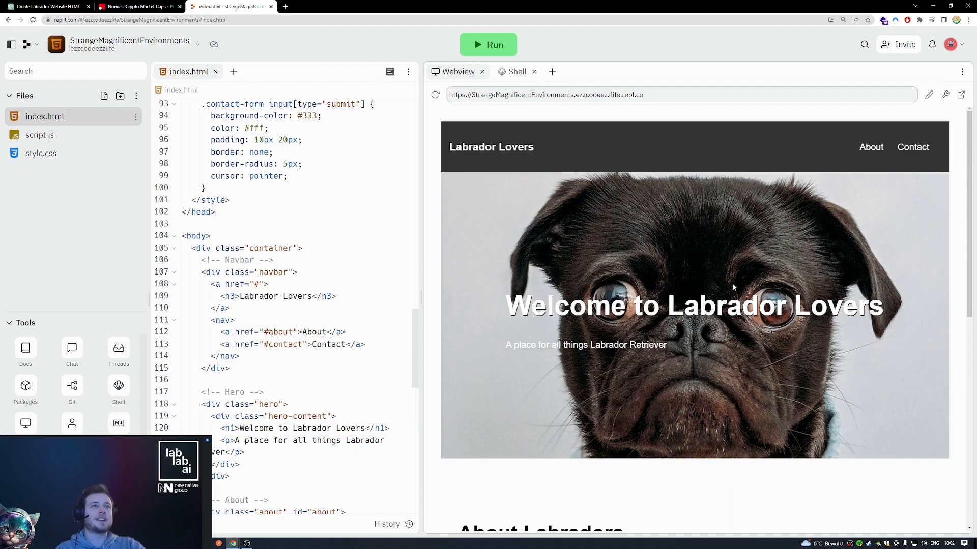
pyautogui.moveTo(703, 276)
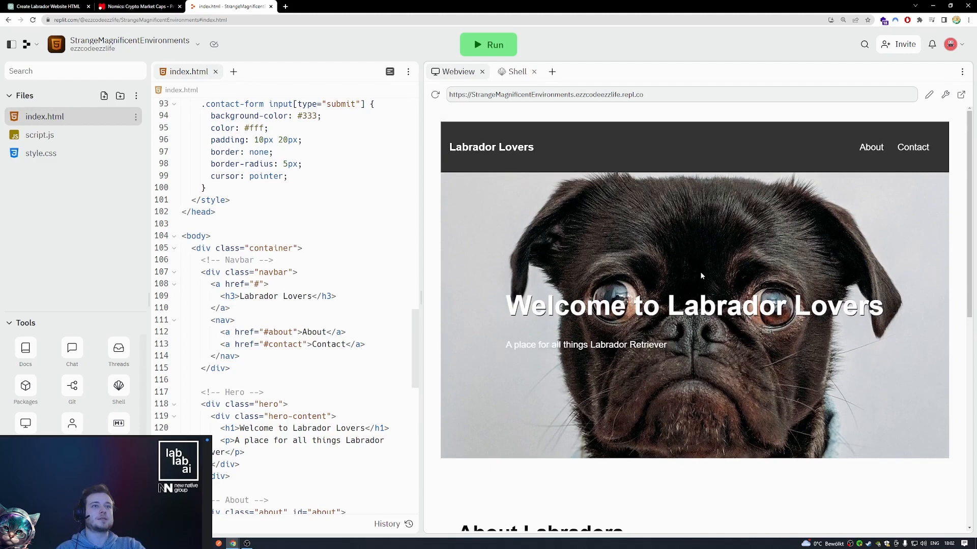
pyautogui.moveTo(700, 279)
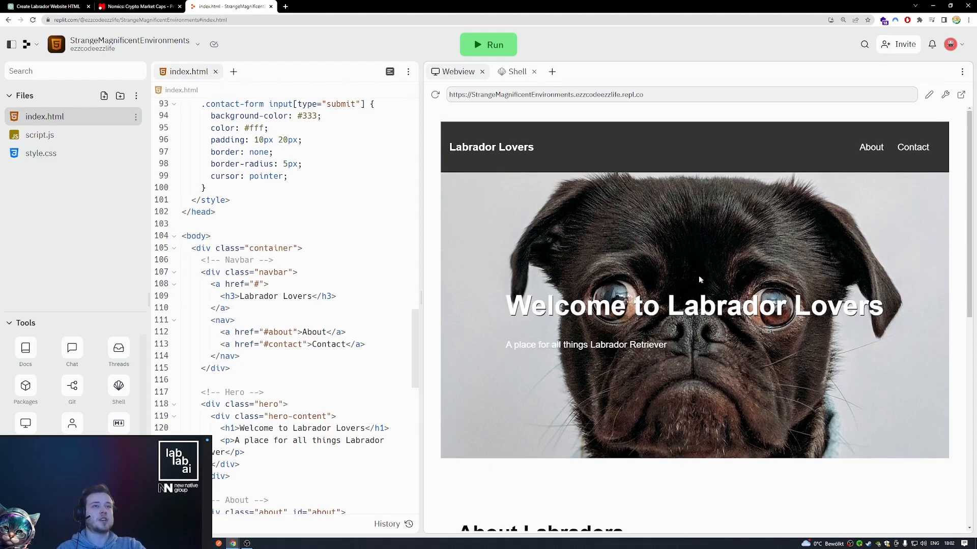
pyautogui.moveTo(727, 158)
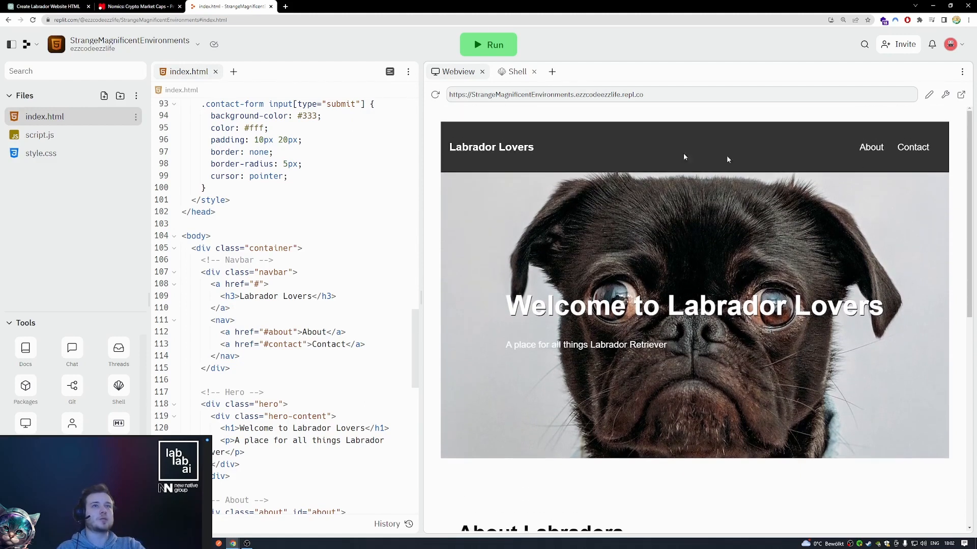
# View the rendered Labrador Lovers hero, About Labradors section and Contact Us form, then return to ChatGPT
pyautogui.scroll(-3)
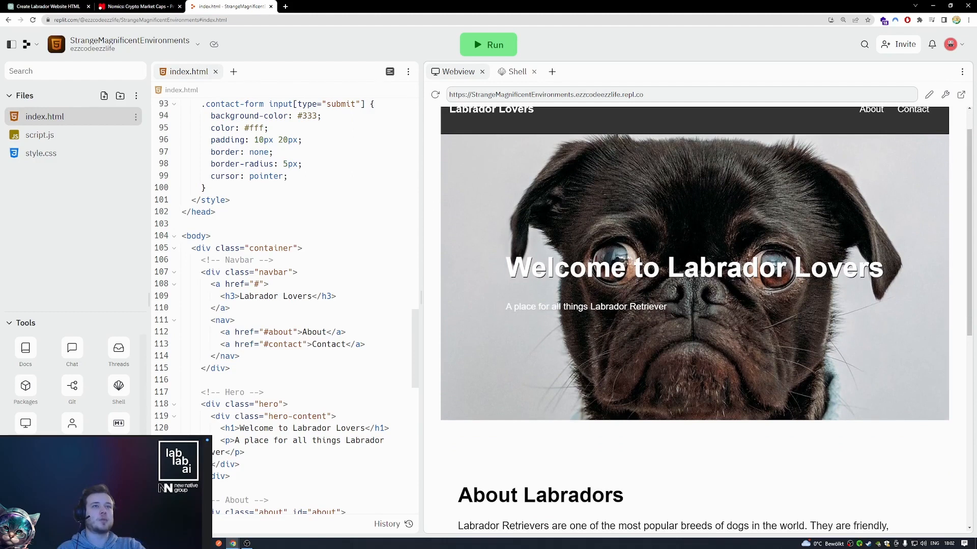
pyautogui.scroll(-3)
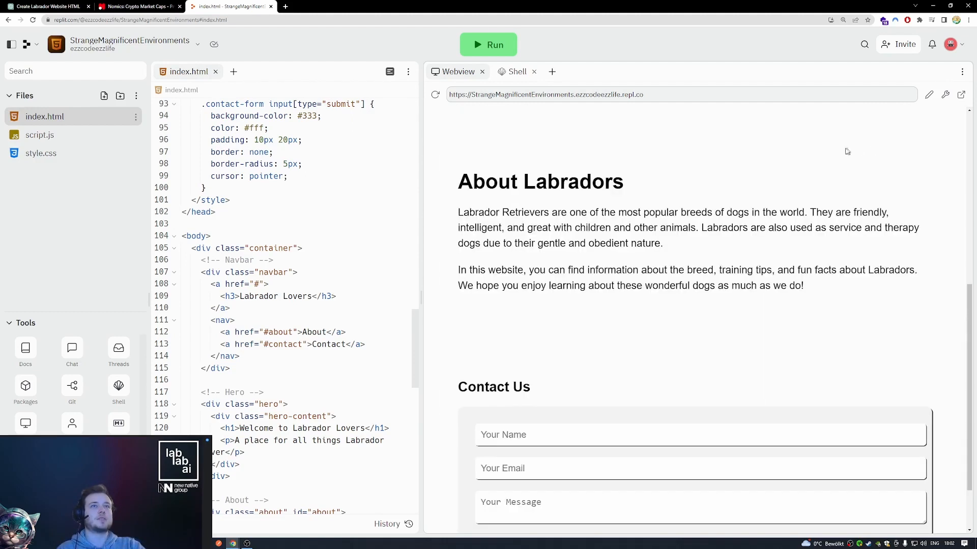
pyautogui.scroll(3)
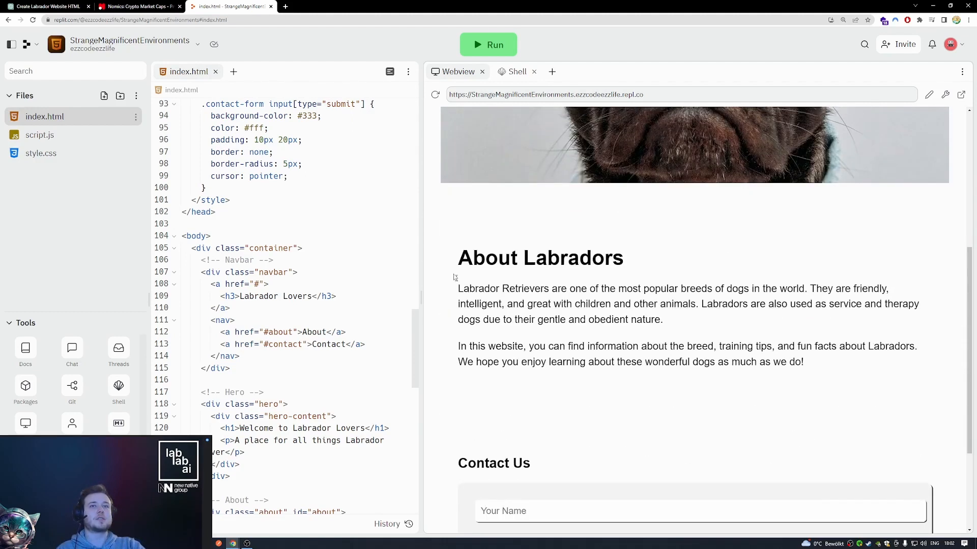
pyautogui.scroll(-3)
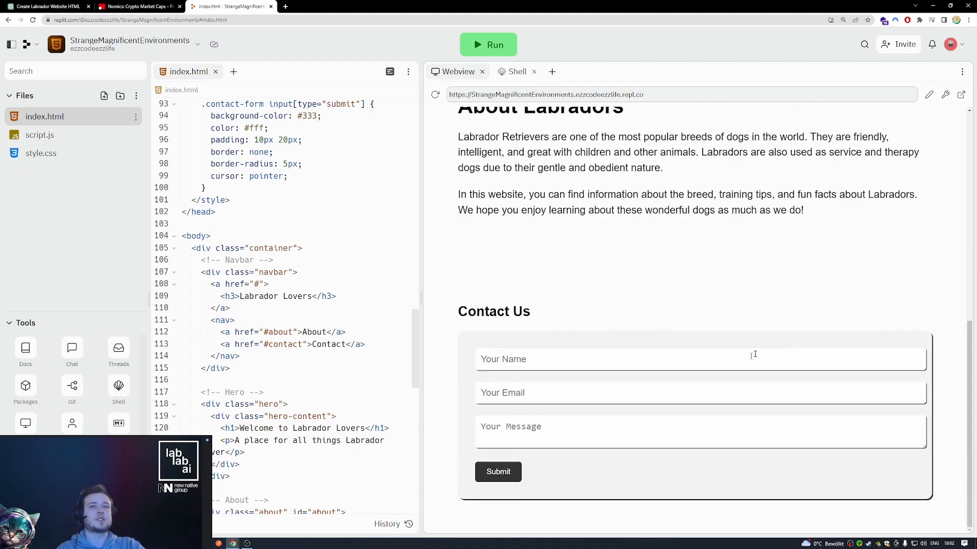
pyautogui.moveTo(650, 379)
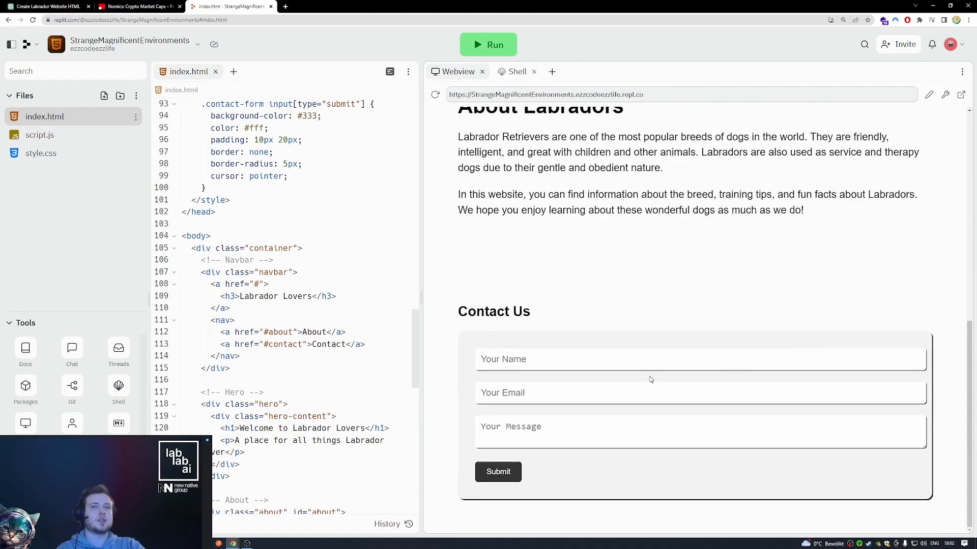
pyautogui.moveTo(756, 499)
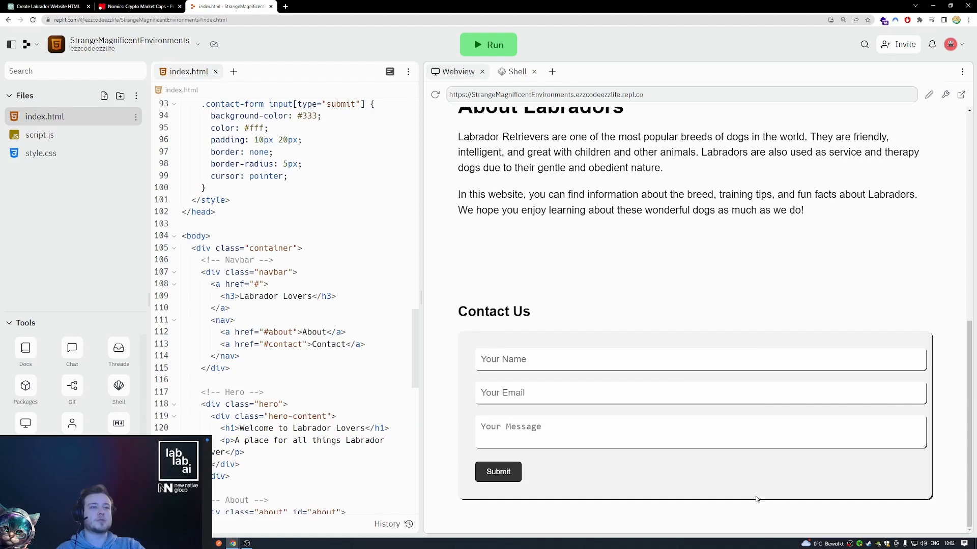
pyautogui.click(47, 6)
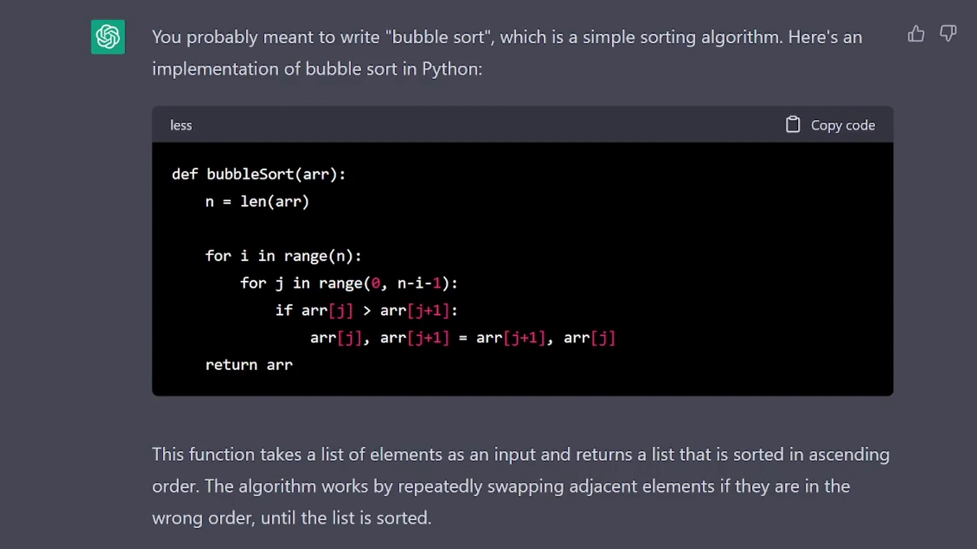
pyautogui.moveTo(373, 118)
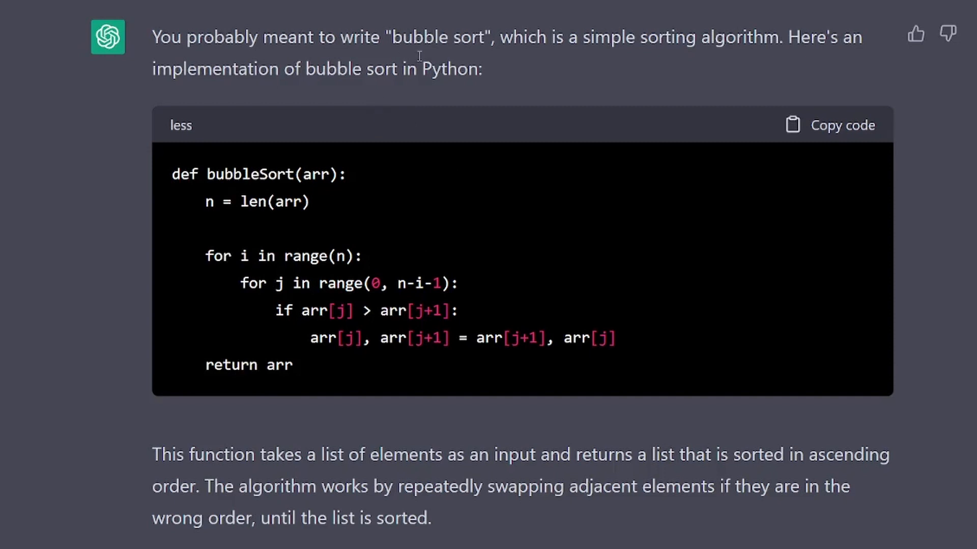
pyautogui.moveTo(334, 59)
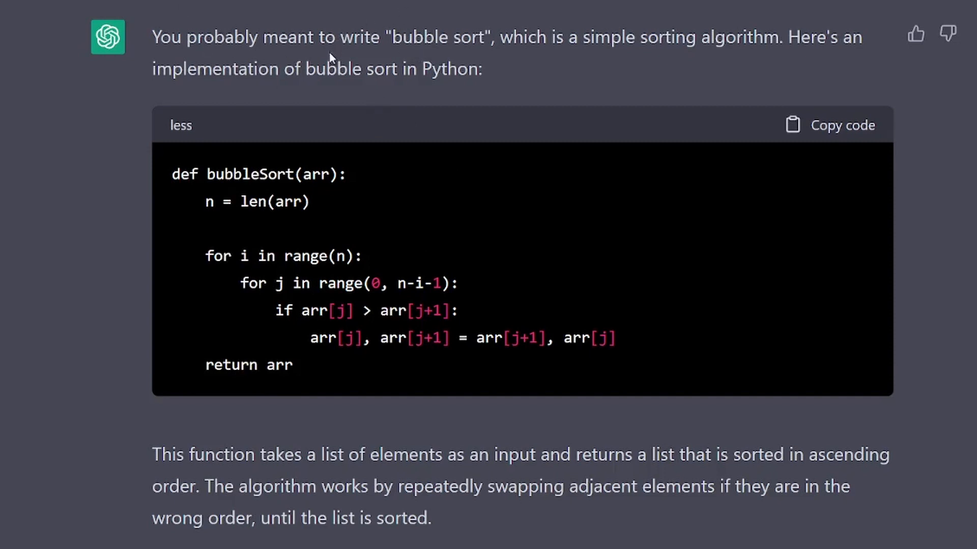
pyautogui.moveTo(318, 373)
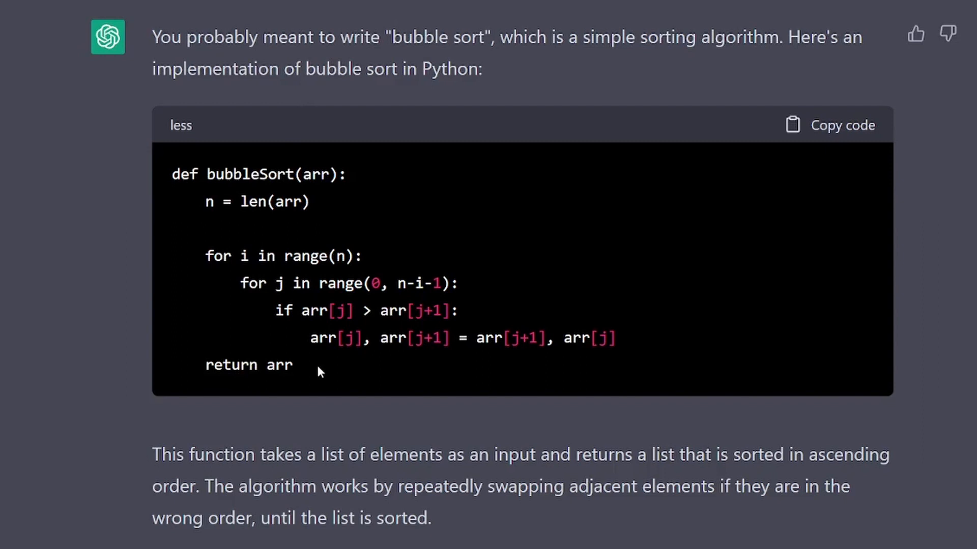
pyautogui.moveTo(357, 363)
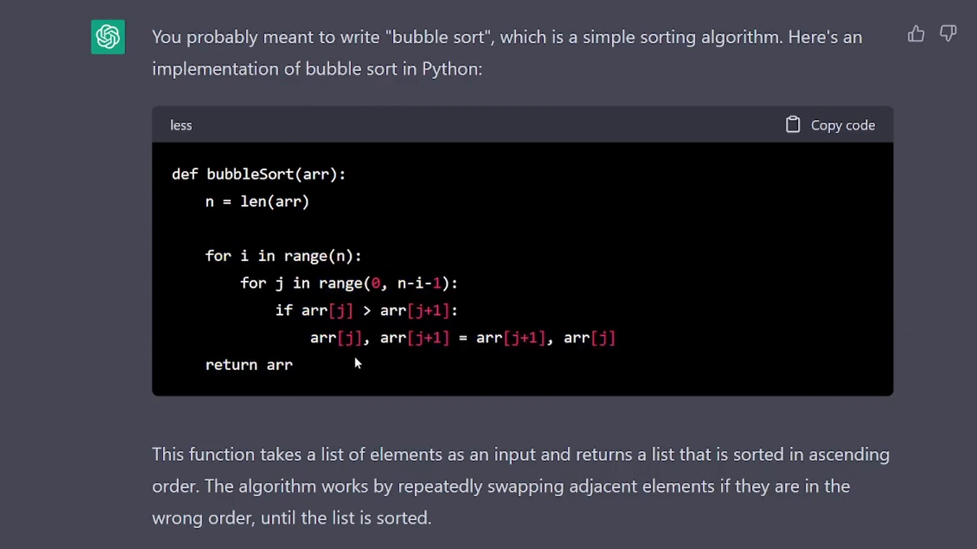
# Scroll the Python bubble sort chat to the follow-up requesting documentation and inline comments
pyautogui.scroll(-3)
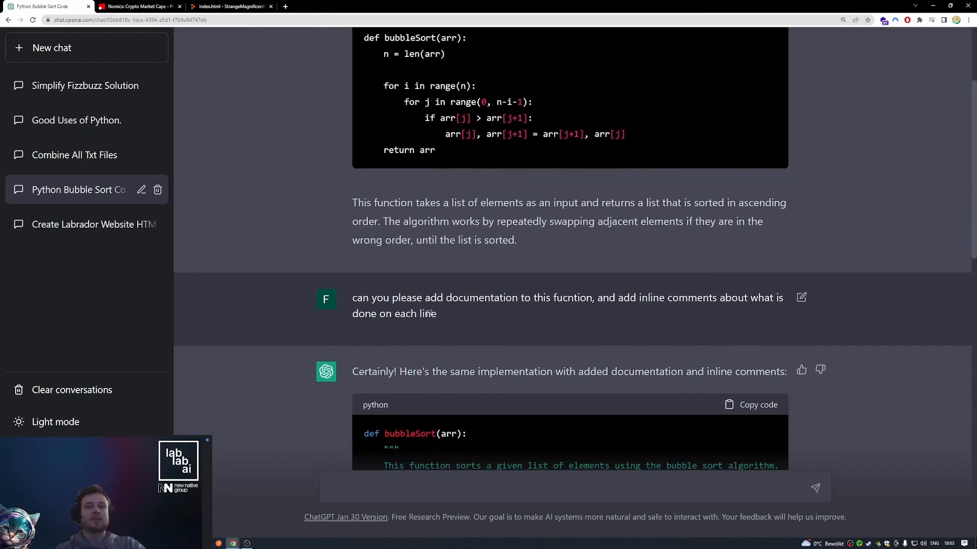
pyautogui.moveTo(487, 310)
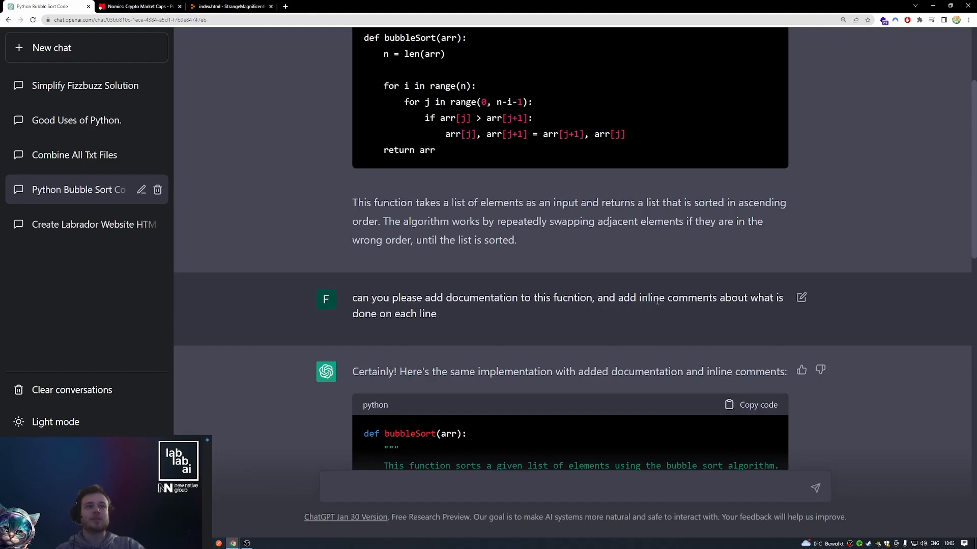
pyautogui.scroll(-3)
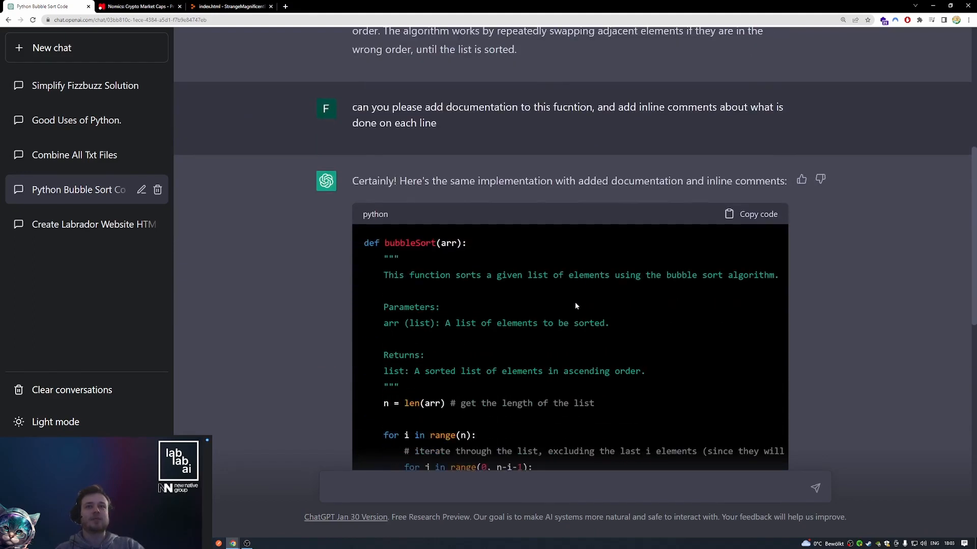
pyautogui.scroll(3)
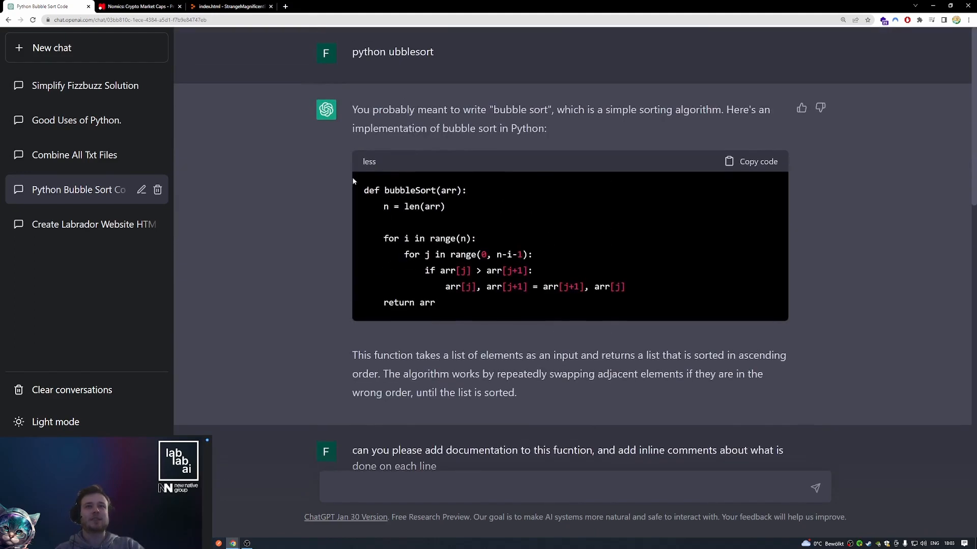
pyautogui.moveTo(424, 295)
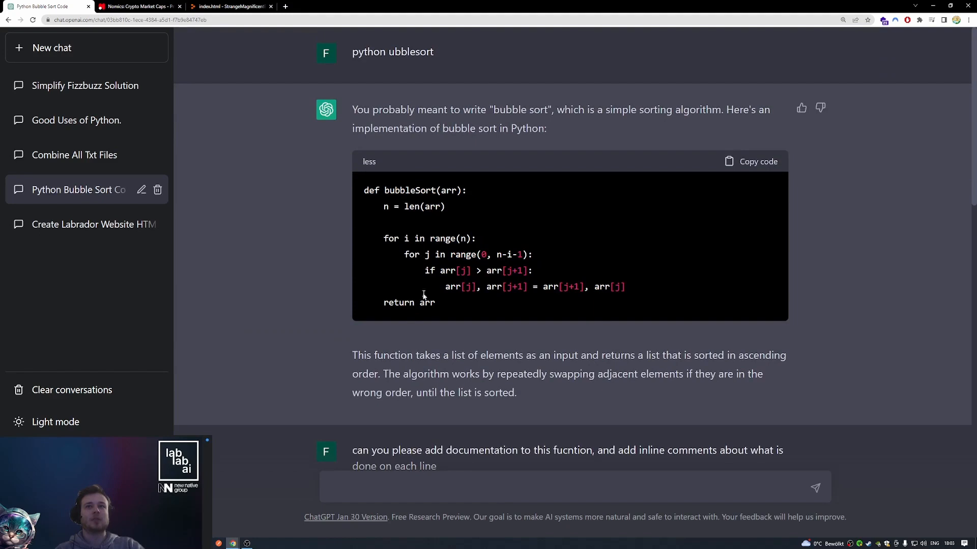
pyautogui.scroll(-3)
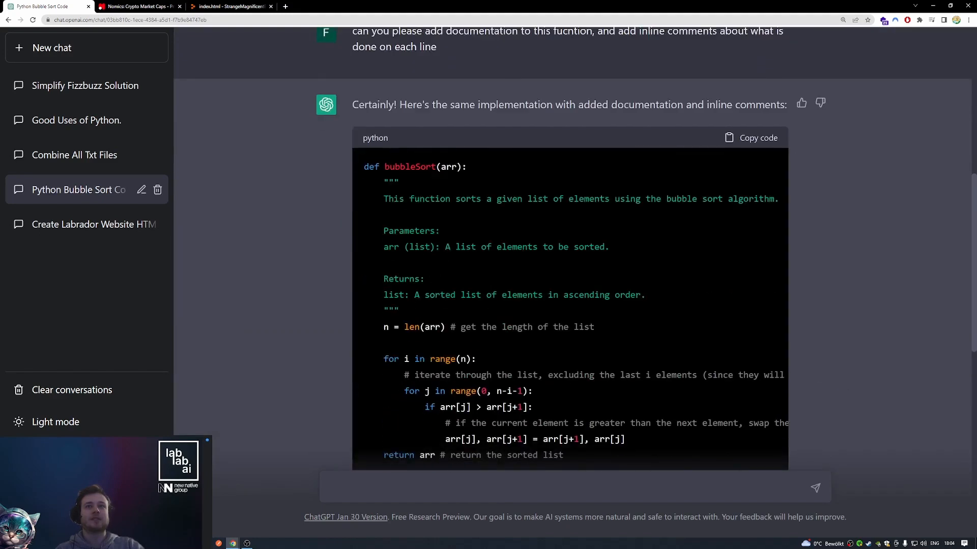
pyautogui.moveTo(448, 237)
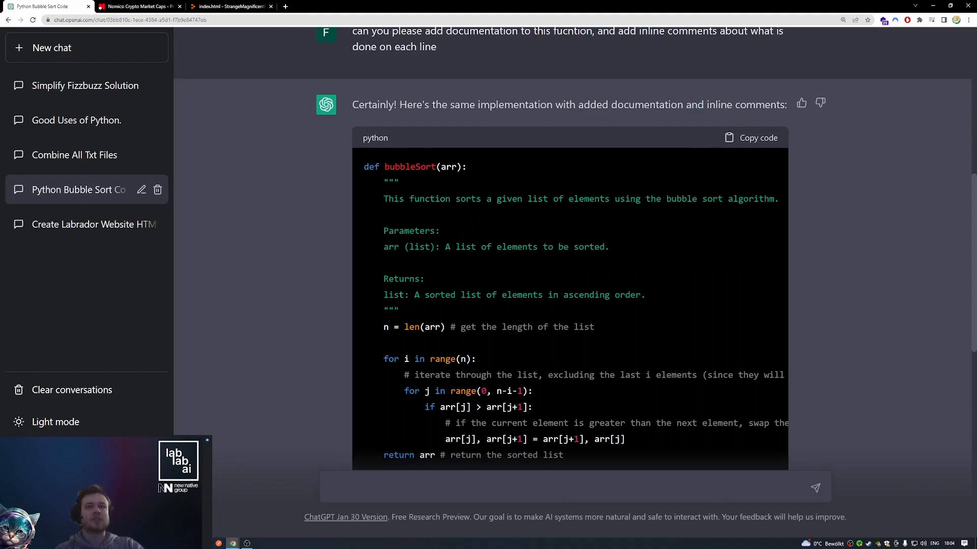
pyautogui.moveTo(428, 308)
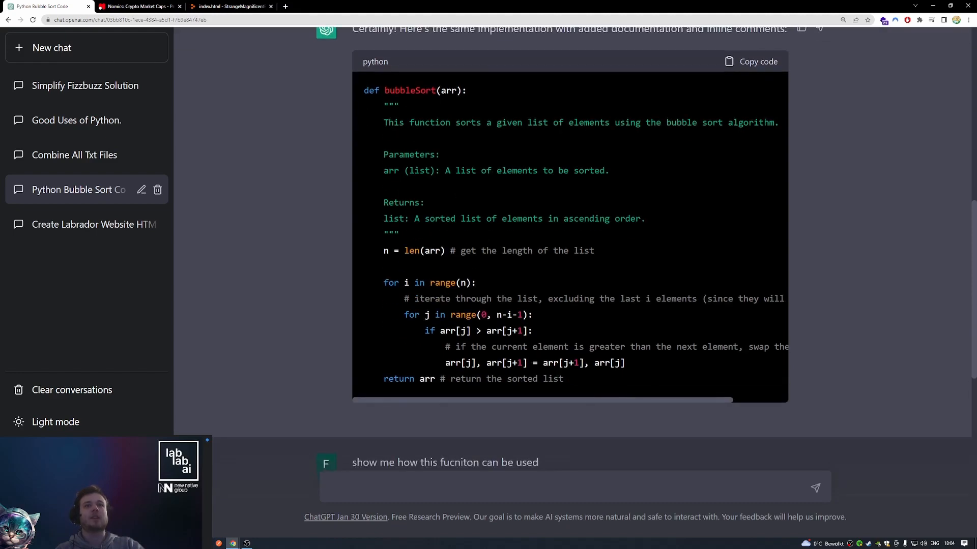
pyautogui.moveTo(414, 312)
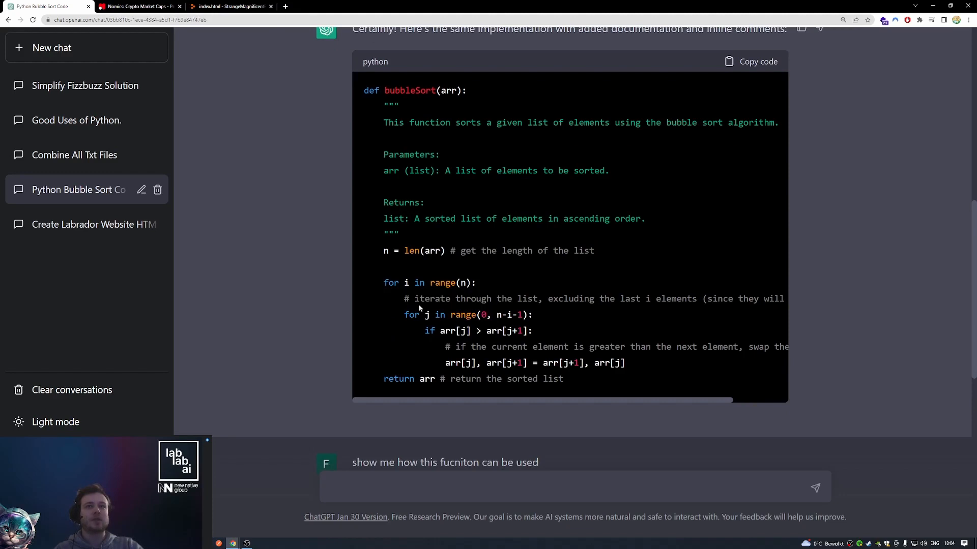
pyautogui.moveTo(557, 399)
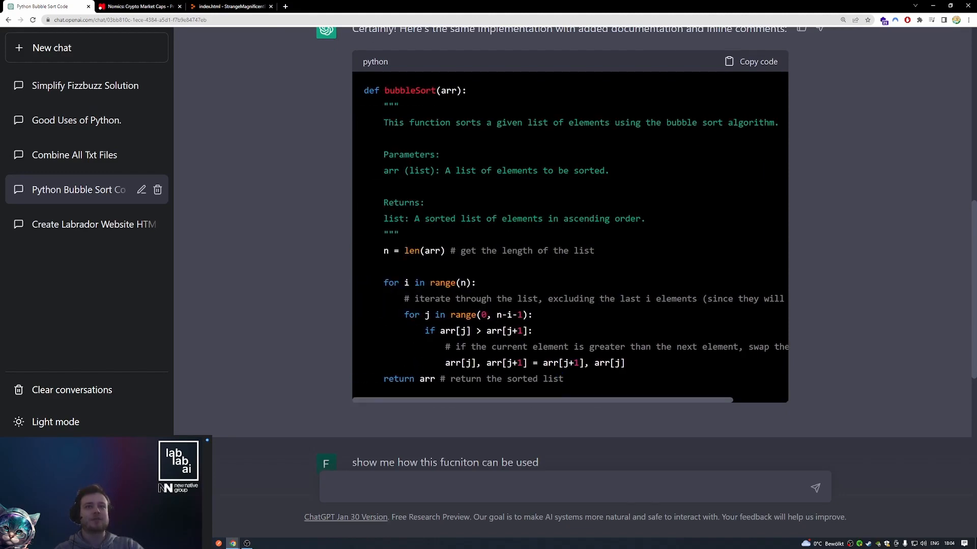
pyautogui.moveTo(329, 317)
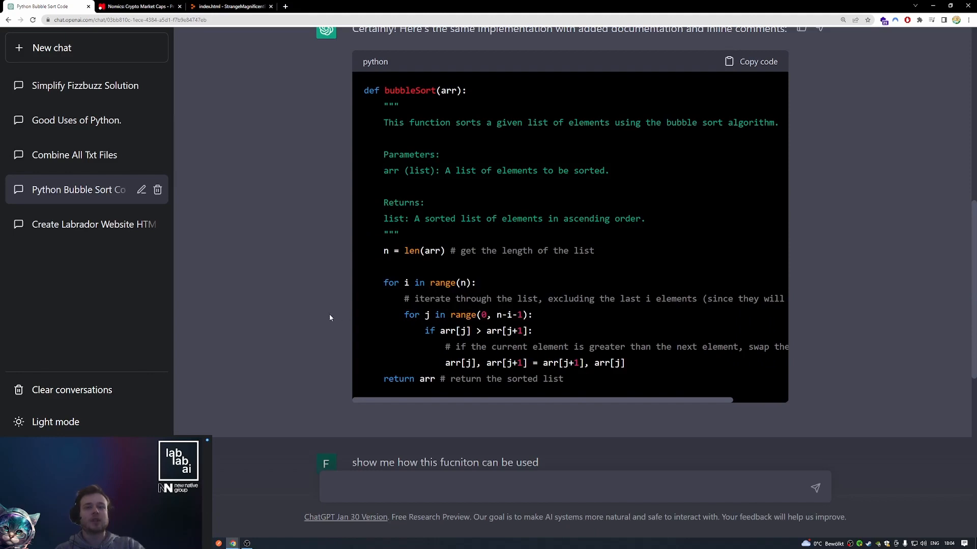
pyautogui.moveTo(425, 267)
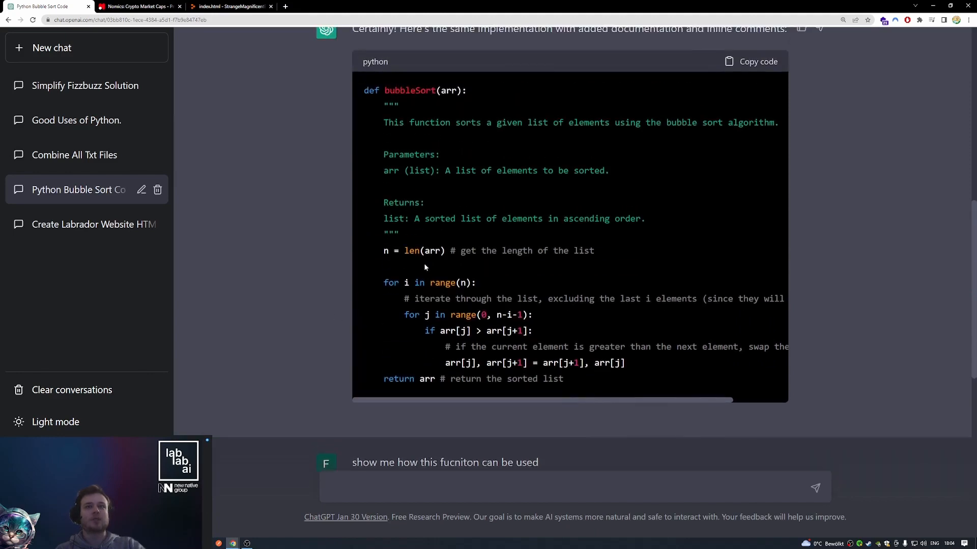
pyautogui.scroll(-3)
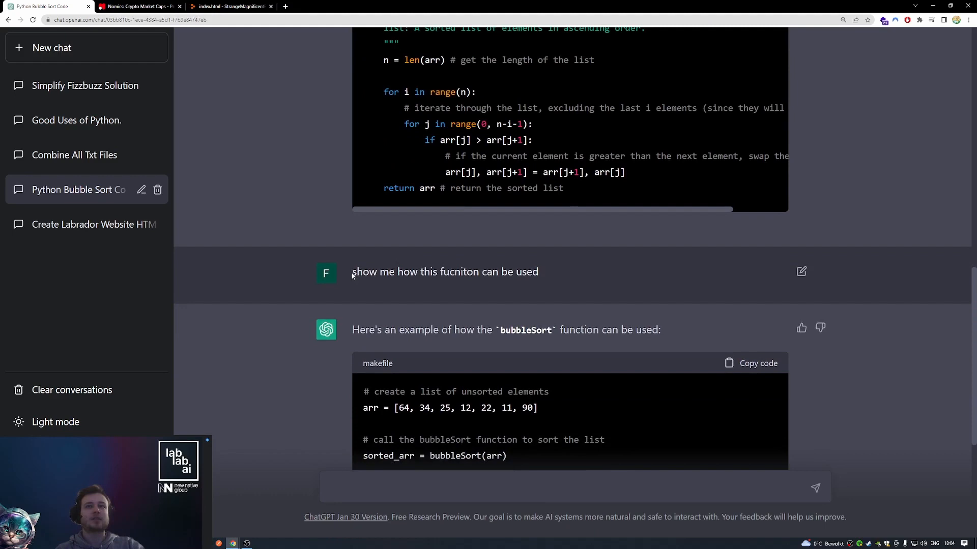
# Reach the bubble sort usage example's sorted output, then switch to the Simplify Fizzbuzz Solution chat
pyautogui.scroll(-3)
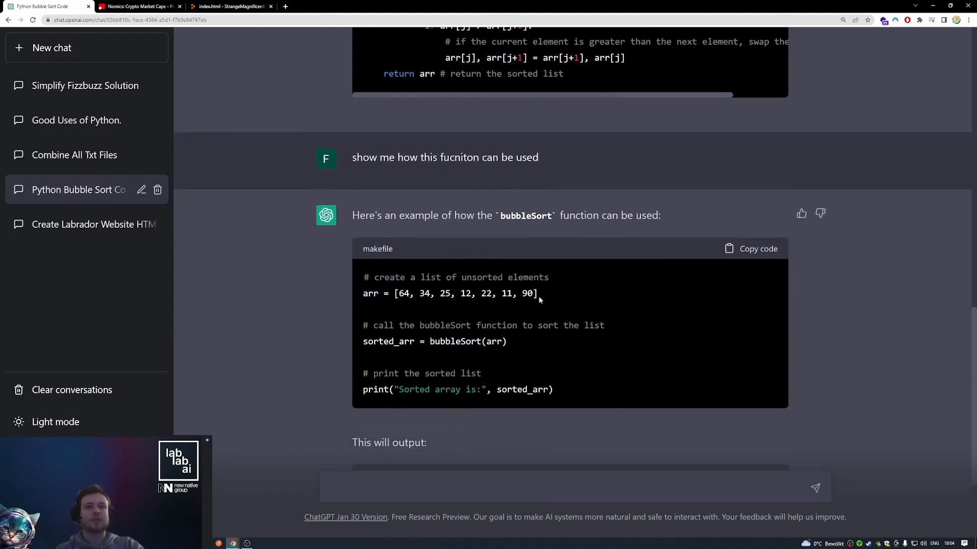
pyautogui.moveTo(532, 343)
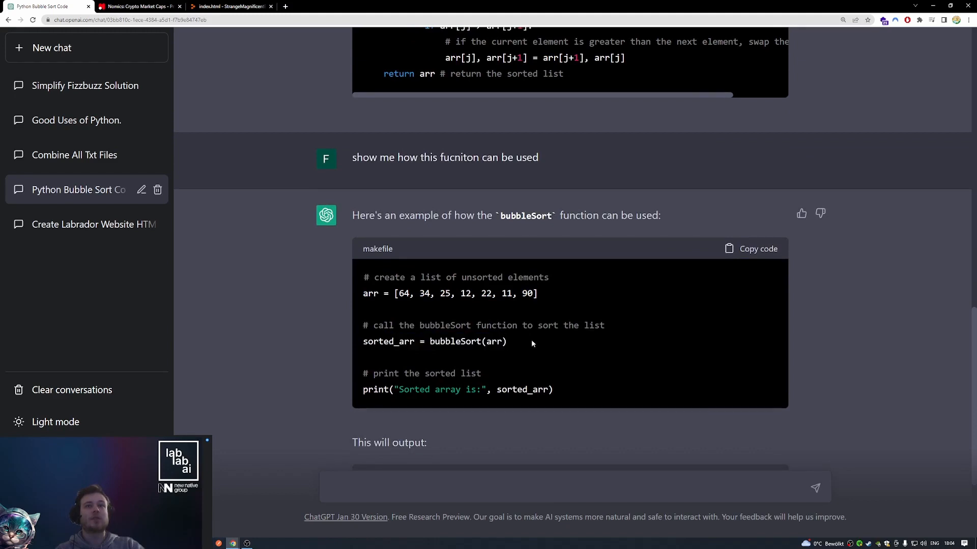
pyautogui.scroll(-3)
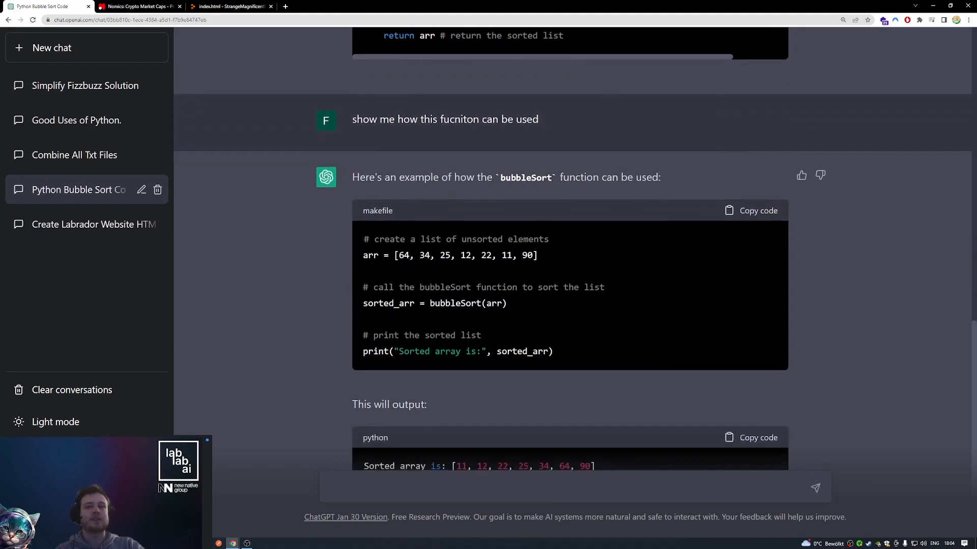
pyautogui.scroll(-3)
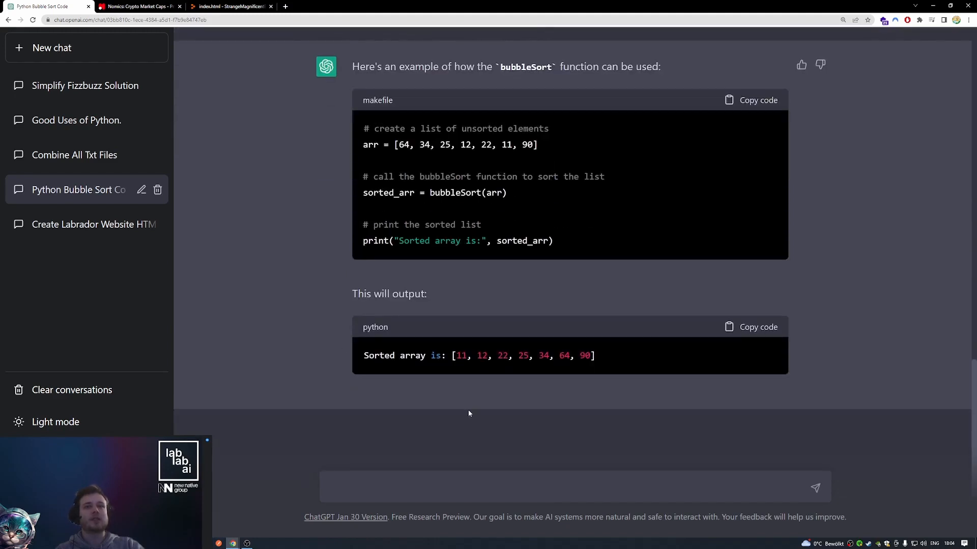
pyautogui.moveTo(307, 298)
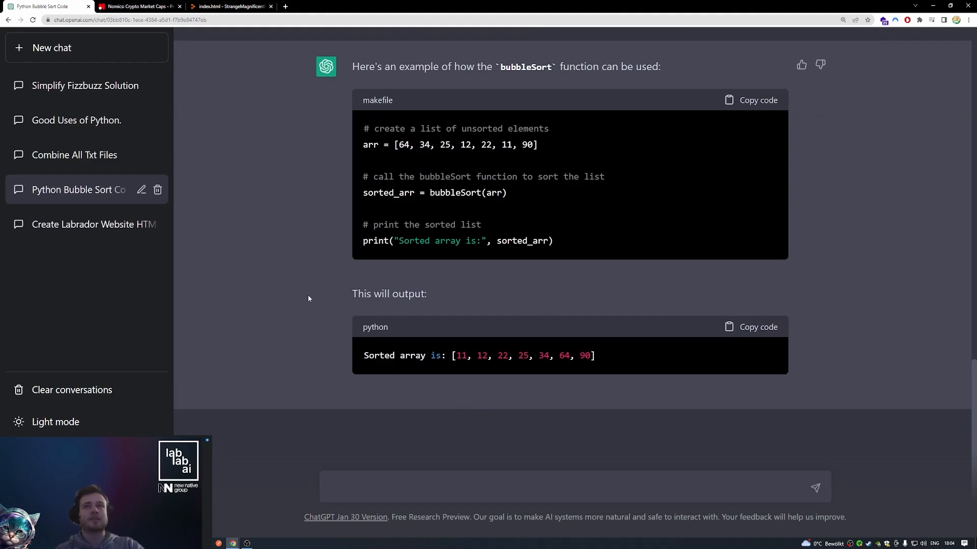
pyautogui.click(85, 86)
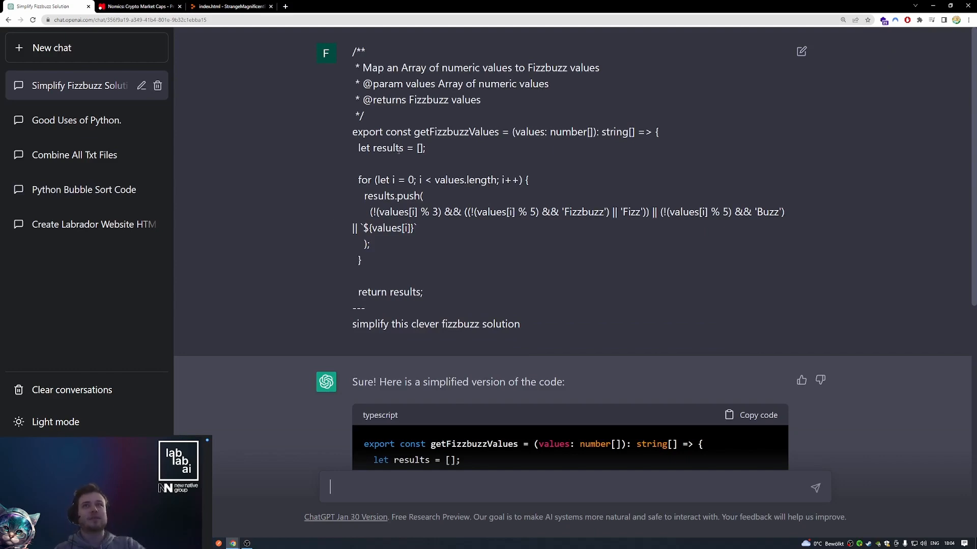
pyautogui.moveTo(386, 169)
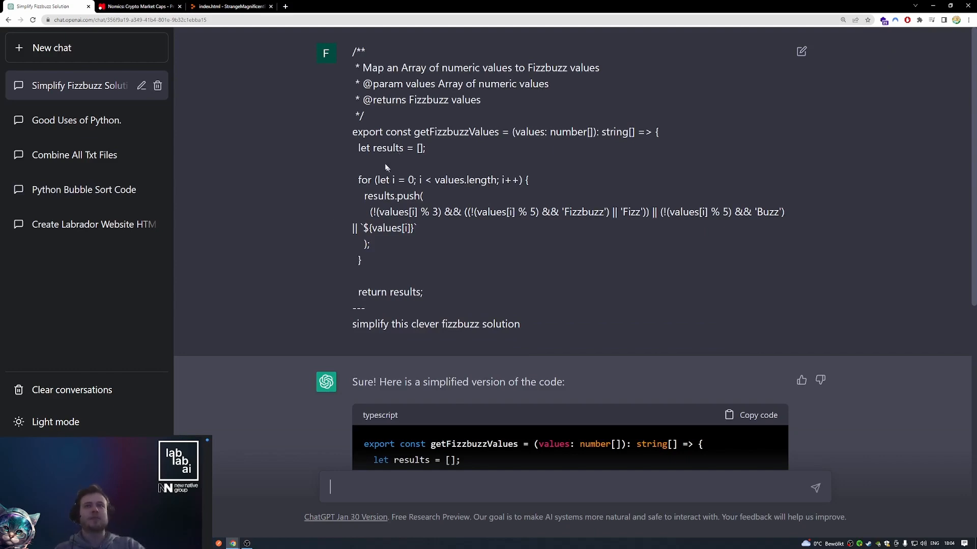
pyautogui.moveTo(365, 170)
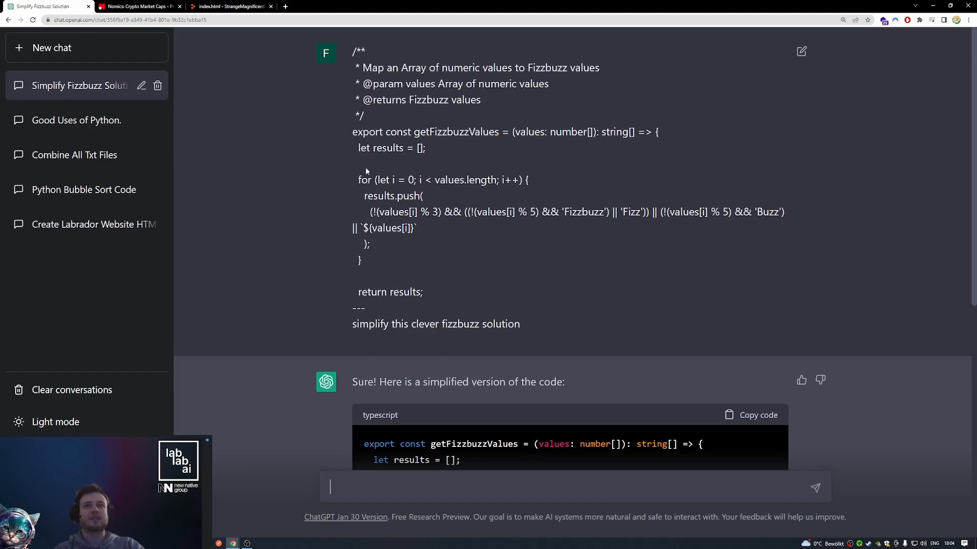
pyautogui.moveTo(400, 191)
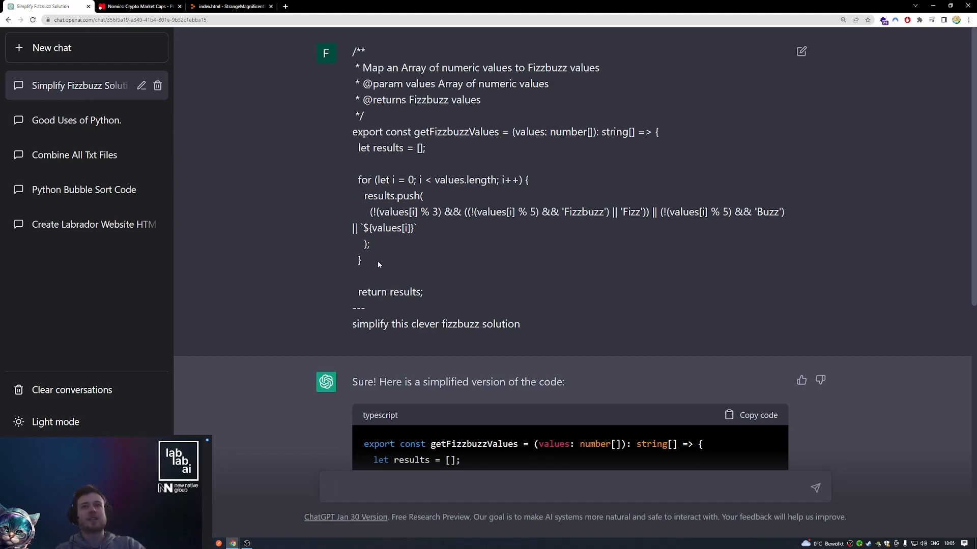
pyautogui.moveTo(360, 190)
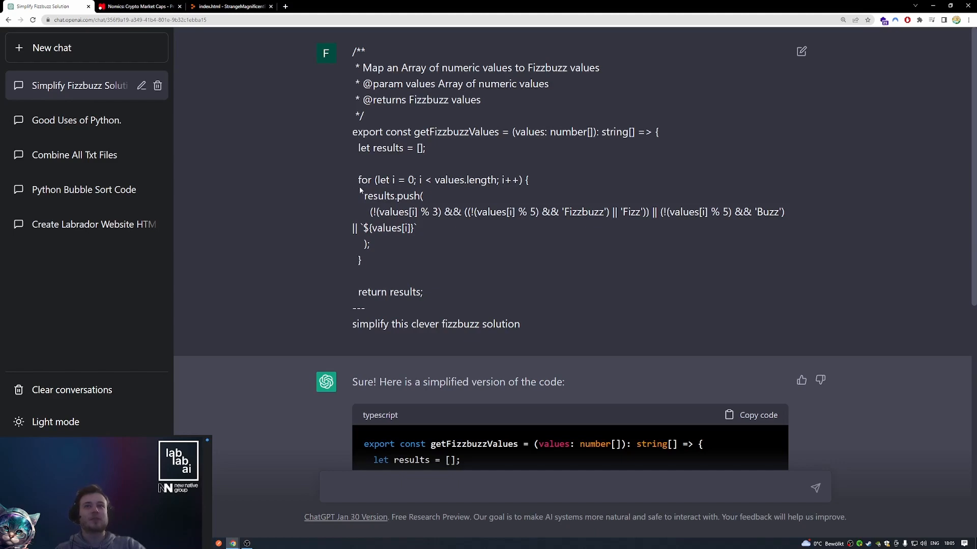
pyautogui.moveTo(359, 192)
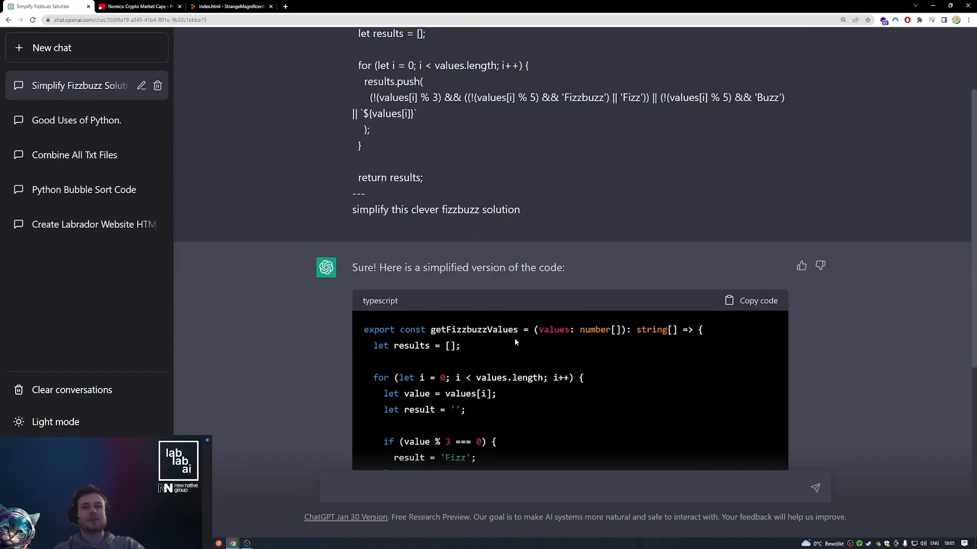
pyautogui.scroll(-3)
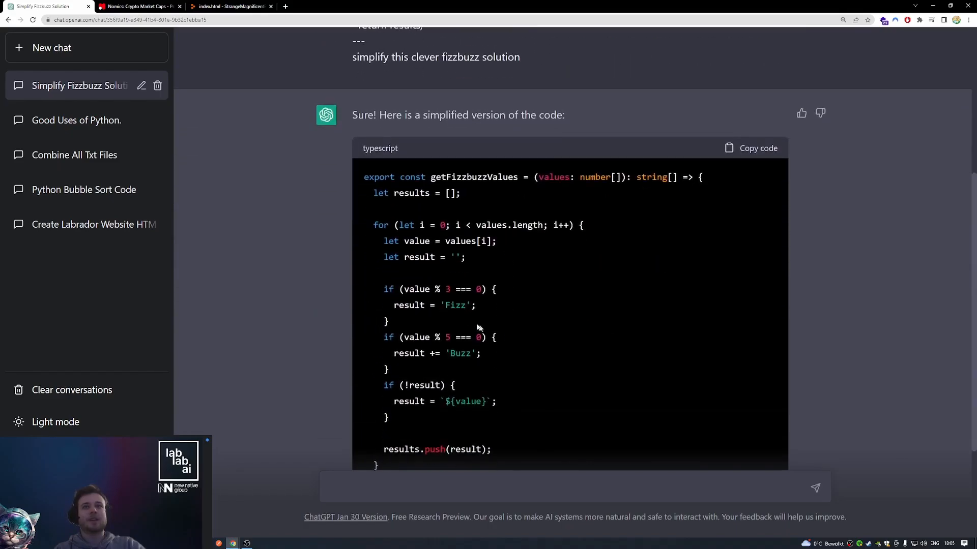
pyautogui.scroll(-3)
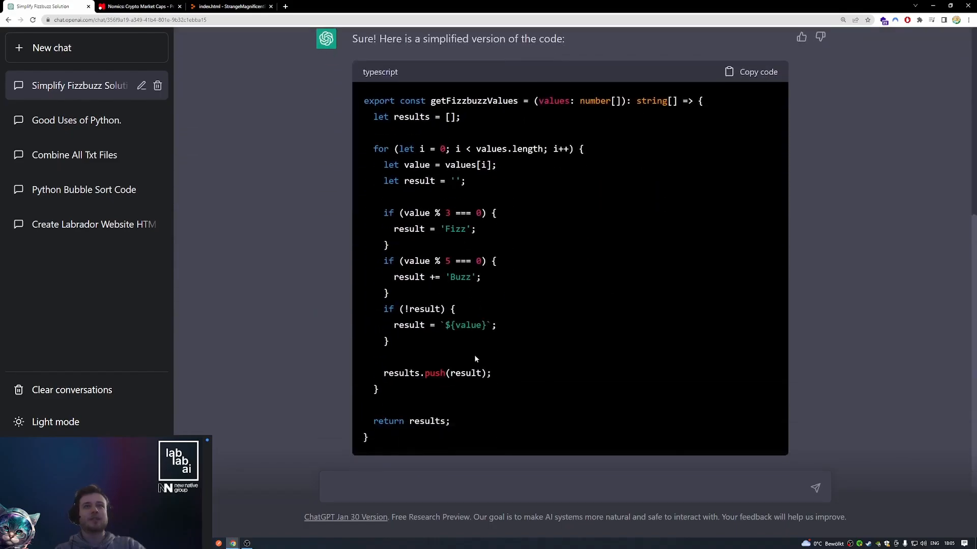
pyautogui.moveTo(368, 231)
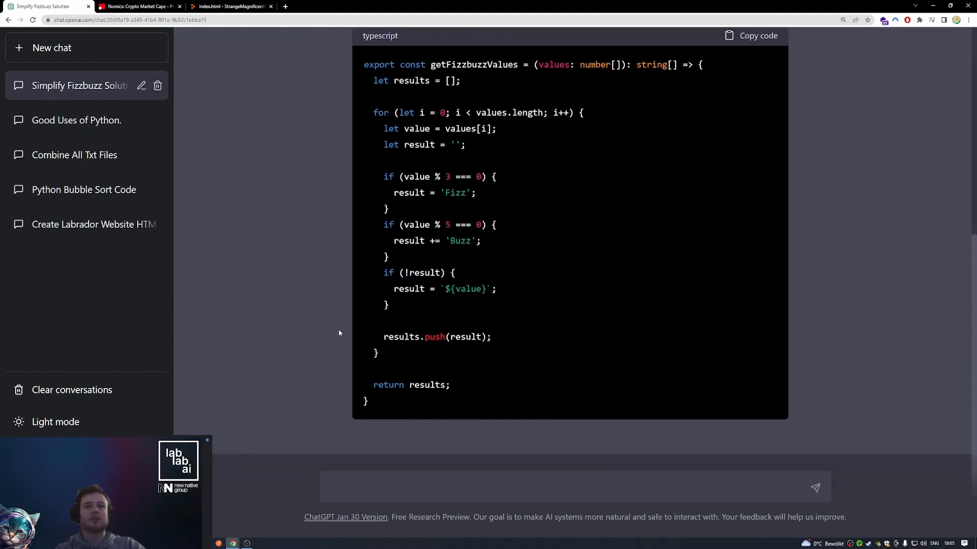
pyautogui.scroll(3)
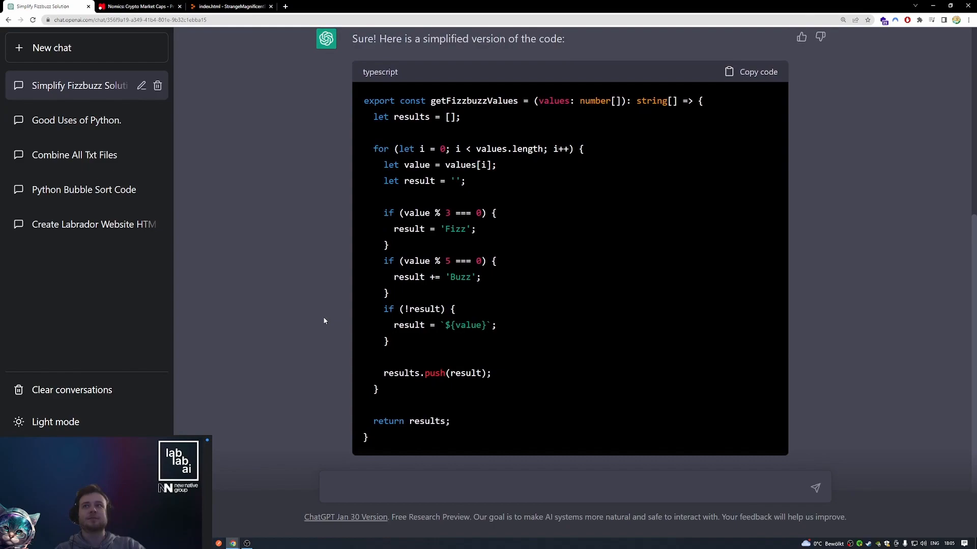